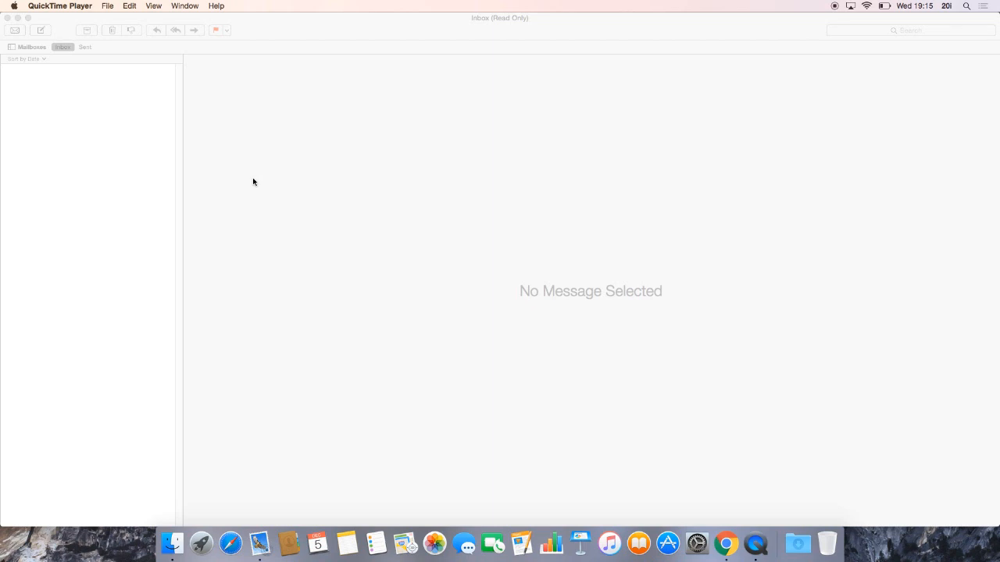
{"action": "mouse_move", "coordinate": [253, 440]}
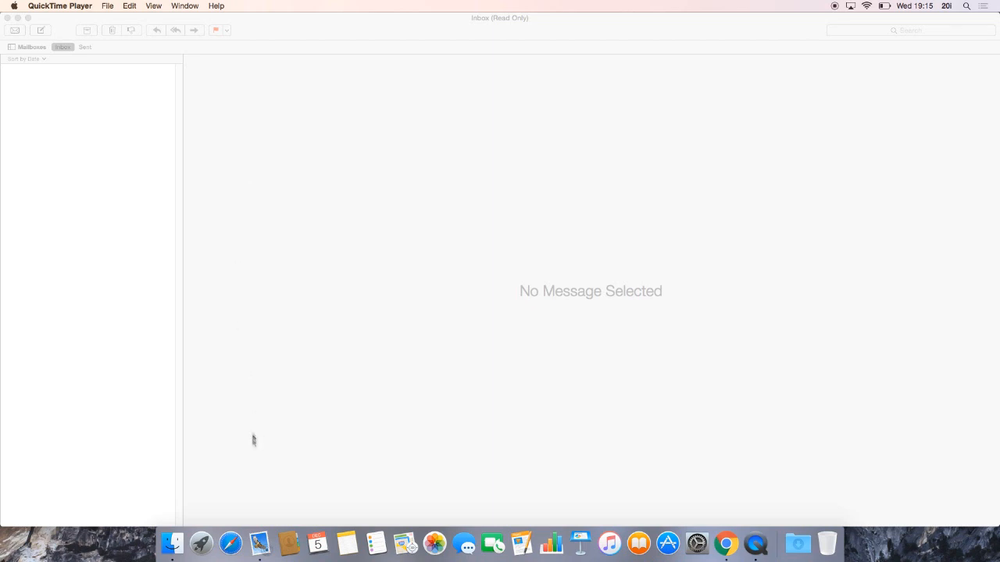
{"action": "mouse_move", "coordinate": [256, 450]}
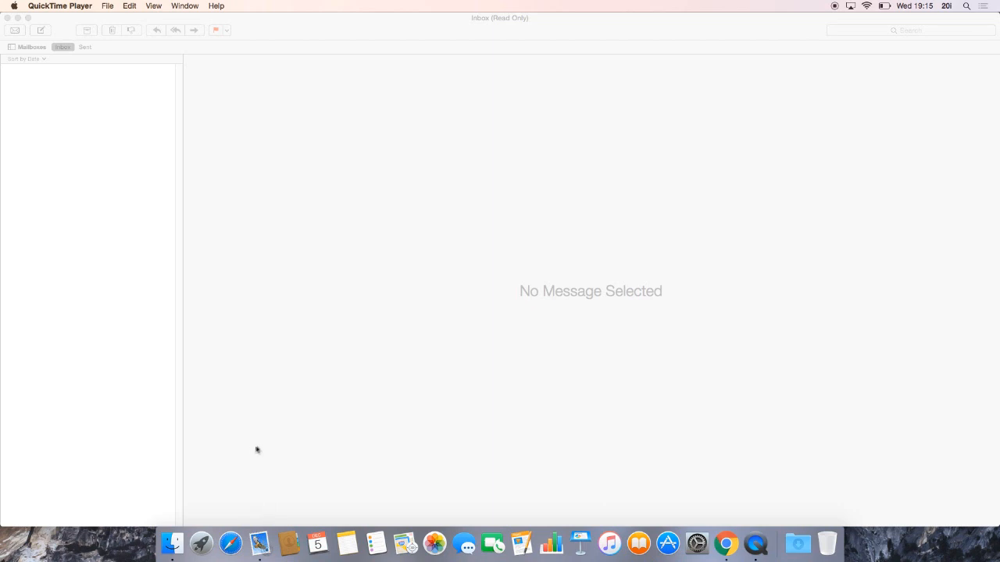
{"action": "mouse_move", "coordinate": [250, 306]}
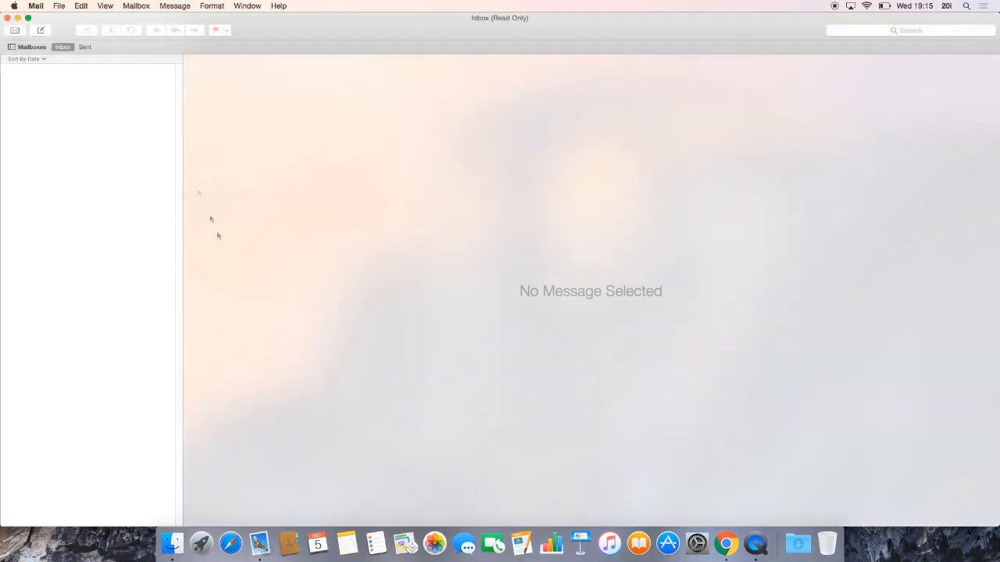
- Start adding a new account via Mail > Add Account and choose the Other Mail Account option
{"action": "left_click", "coordinate": [36, 6]}
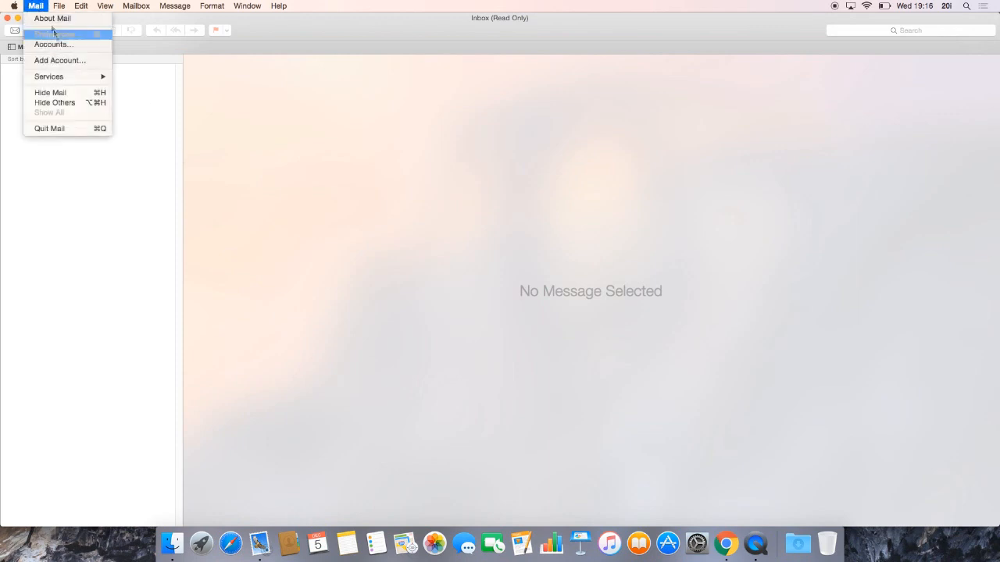
{"action": "left_click", "coordinate": [60, 59]}
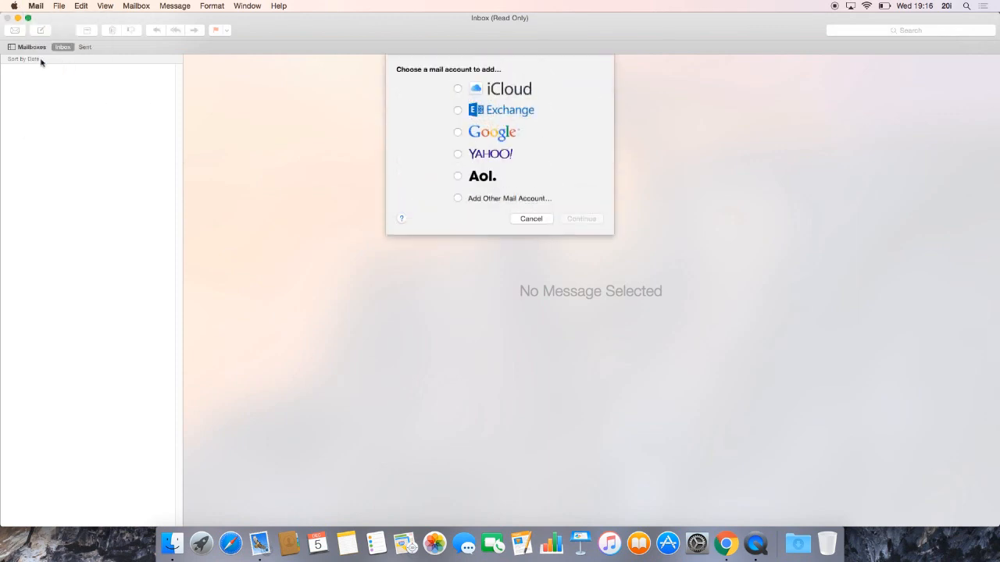
{"action": "mouse_move", "coordinate": [506, 119]}
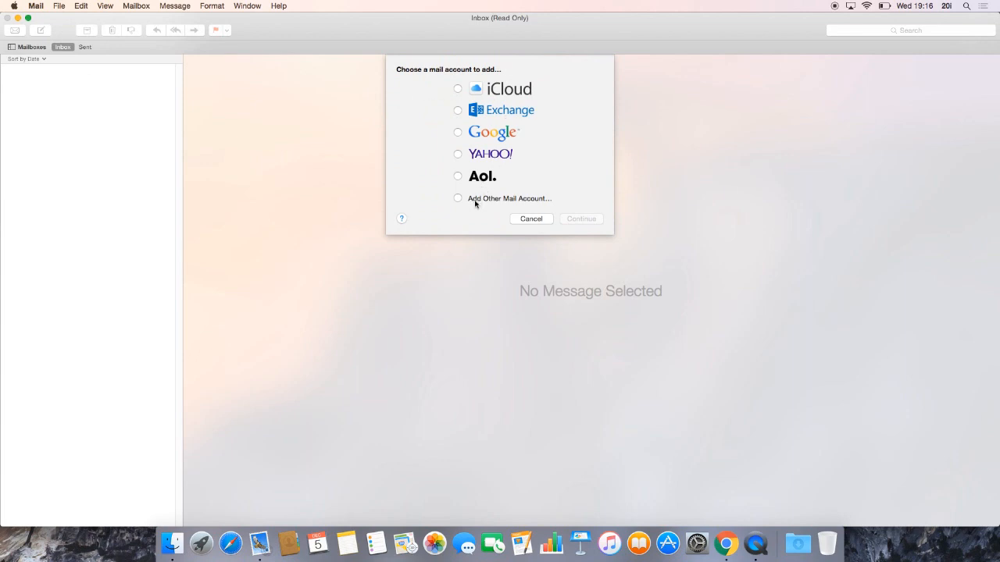
{"action": "left_click", "coordinate": [458, 197]}
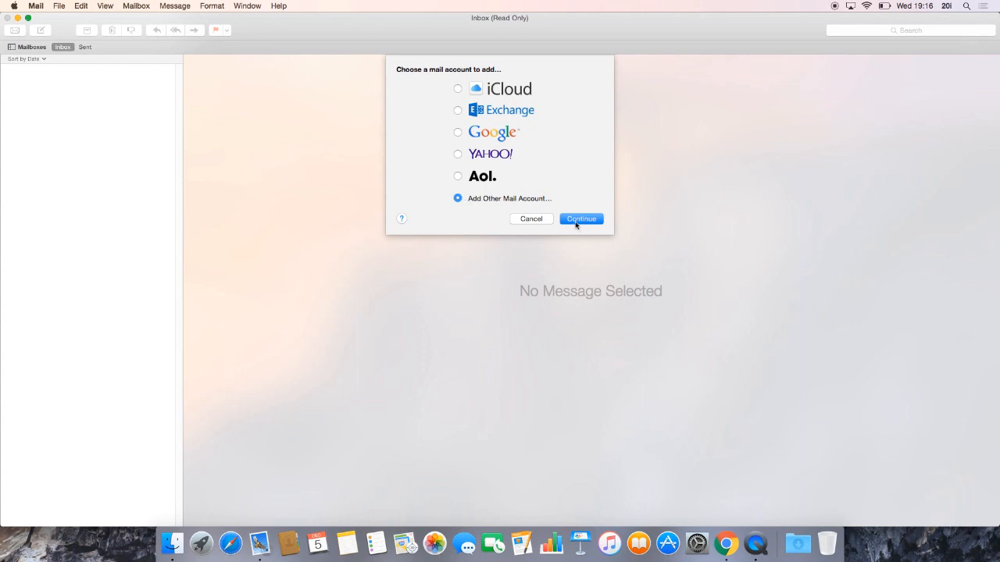
{"action": "left_click", "coordinate": [581, 219]}
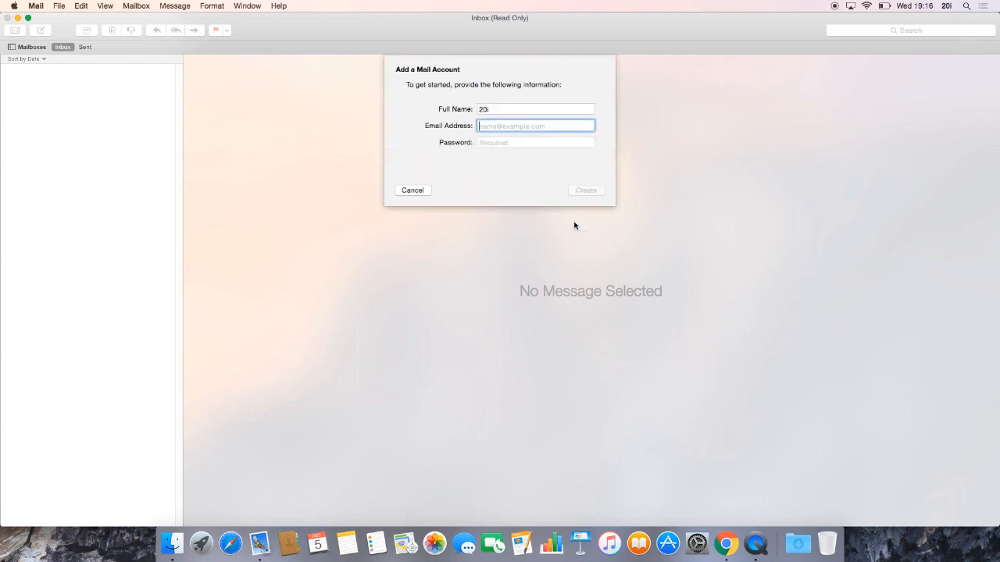
{"action": "mouse_move", "coordinate": [520, 191]}
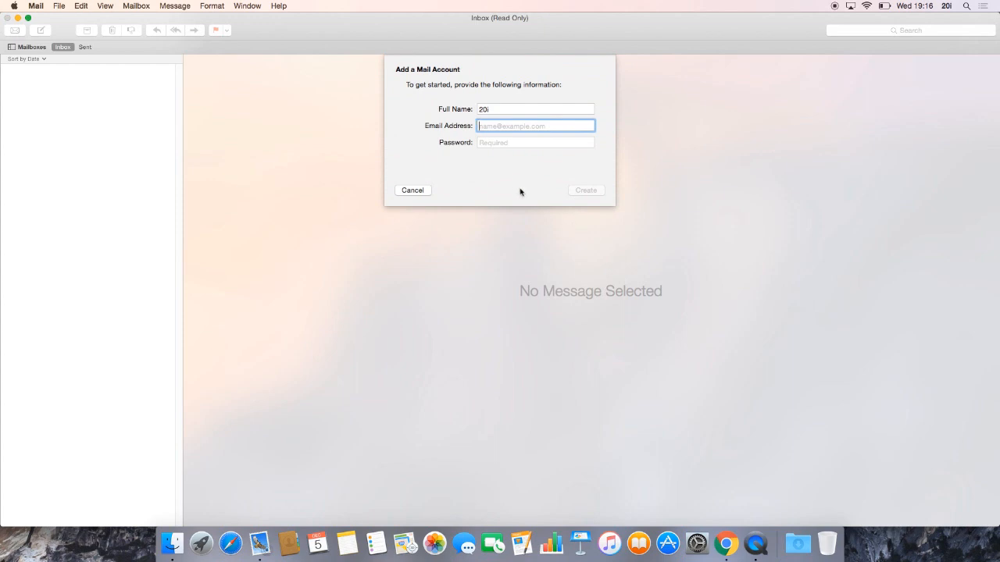
{"action": "mouse_move", "coordinate": [437, 119]}
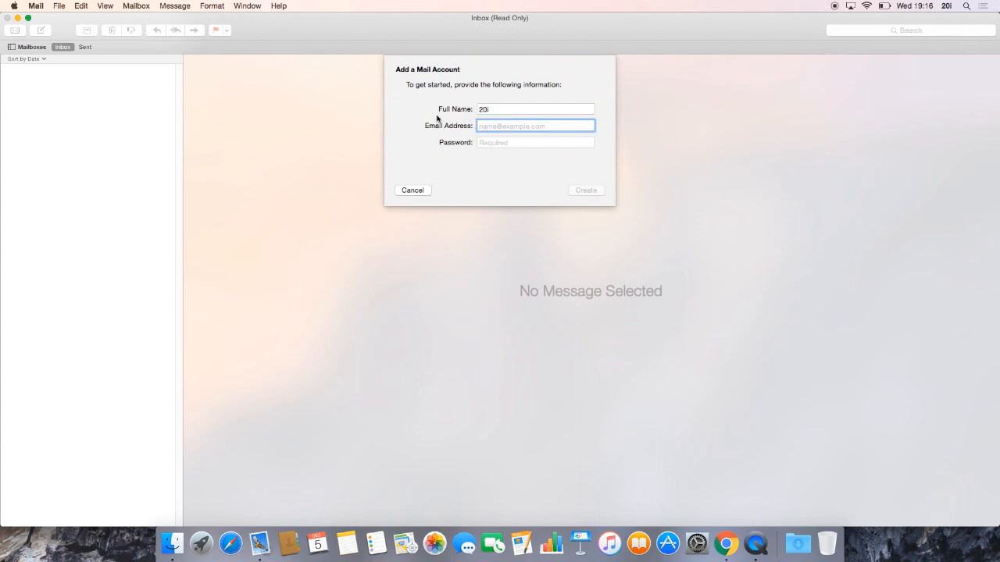
{"action": "mouse_move", "coordinate": [443, 115]}
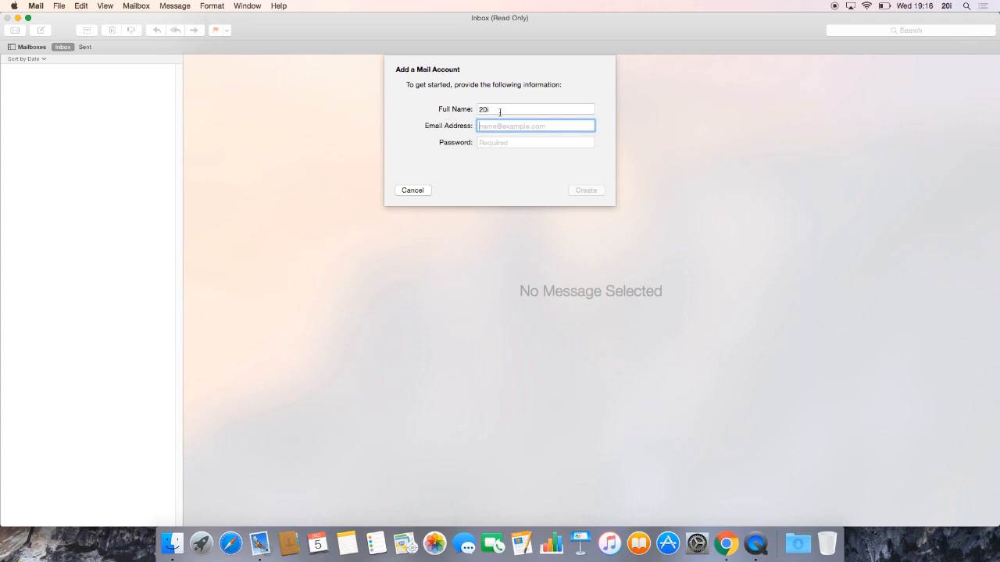
{"action": "left_click", "coordinate": [534, 125]}
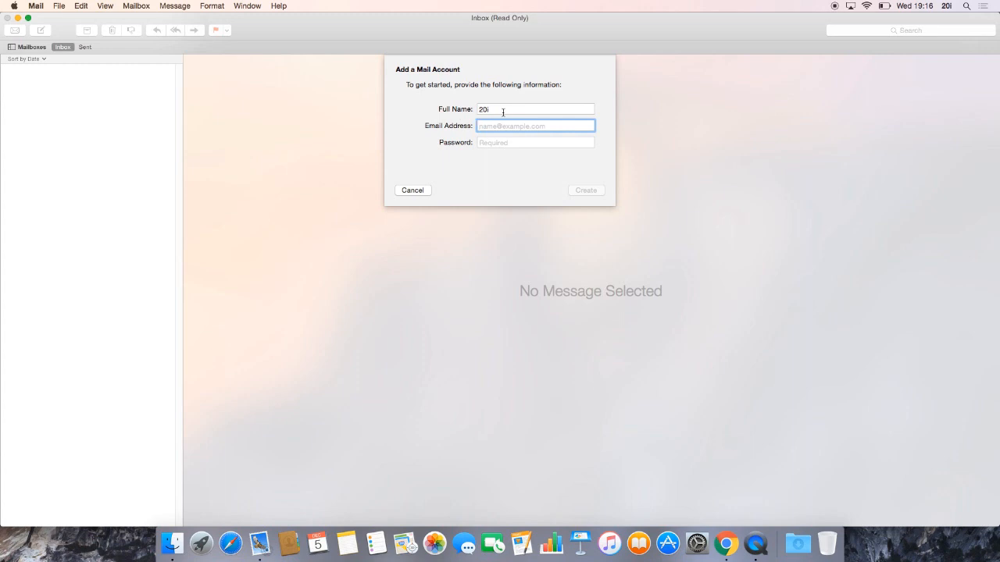
{"action": "left_click", "coordinate": [534, 125]}
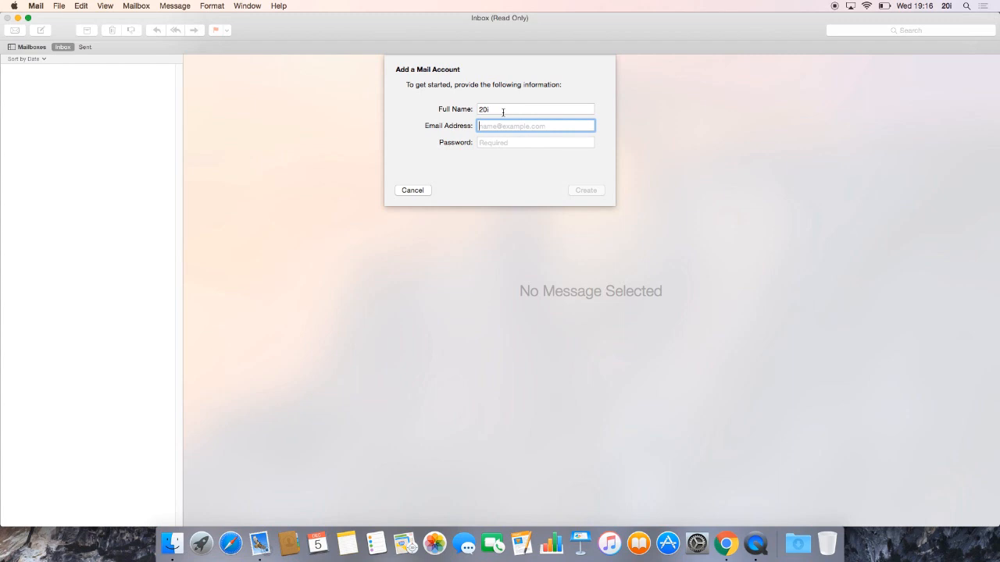
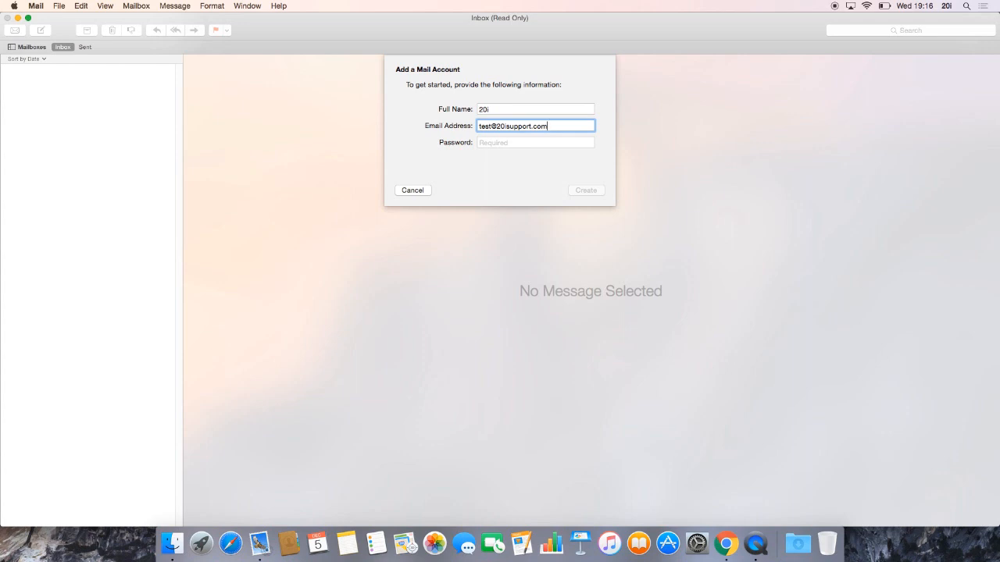
- Enter the account password and submit, getting the manual-configuration warning
{"action": "left_click", "coordinate": [535, 142]}
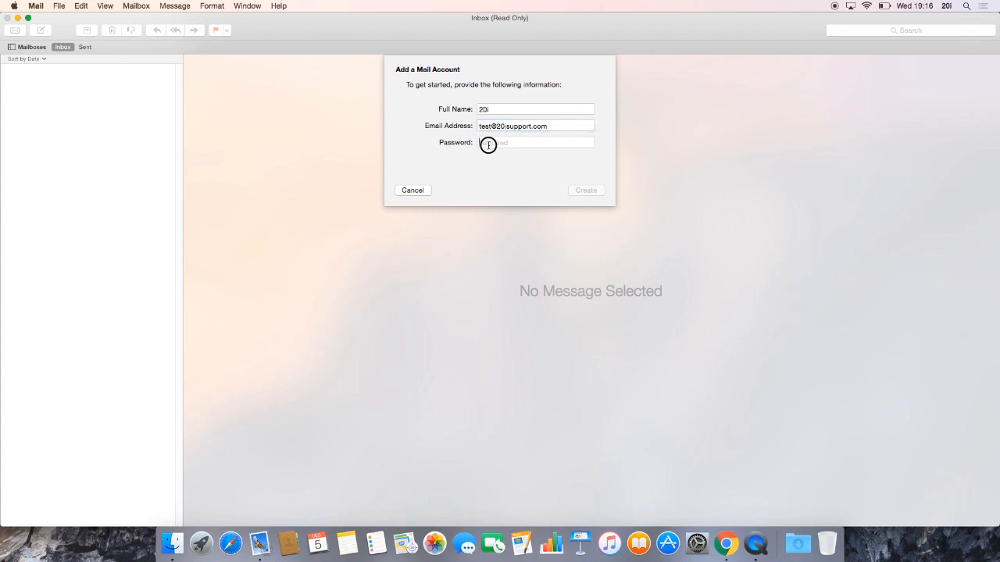
{"action": "left_click", "coordinate": [536, 144]}
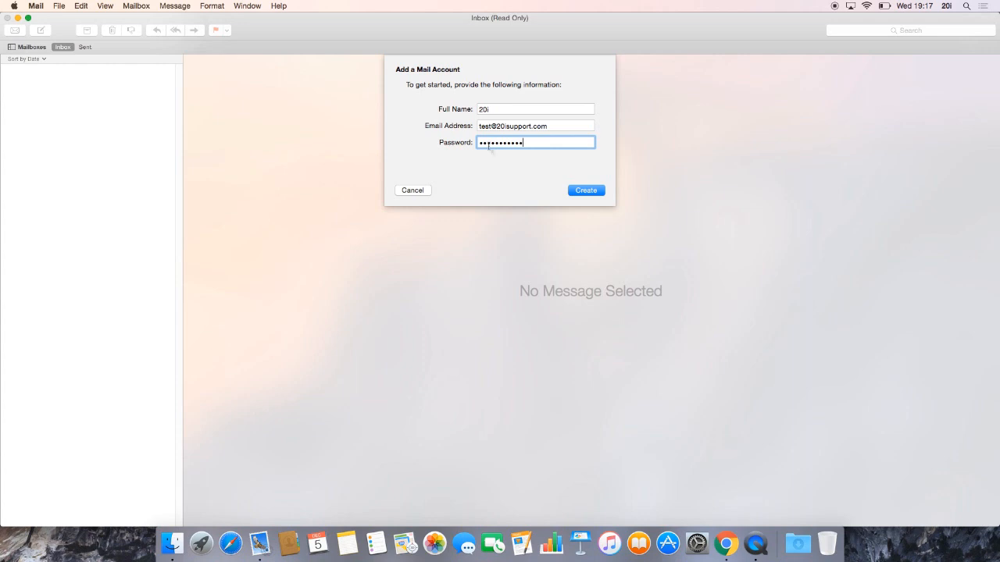
{"action": "left_click", "coordinate": [585, 191]}
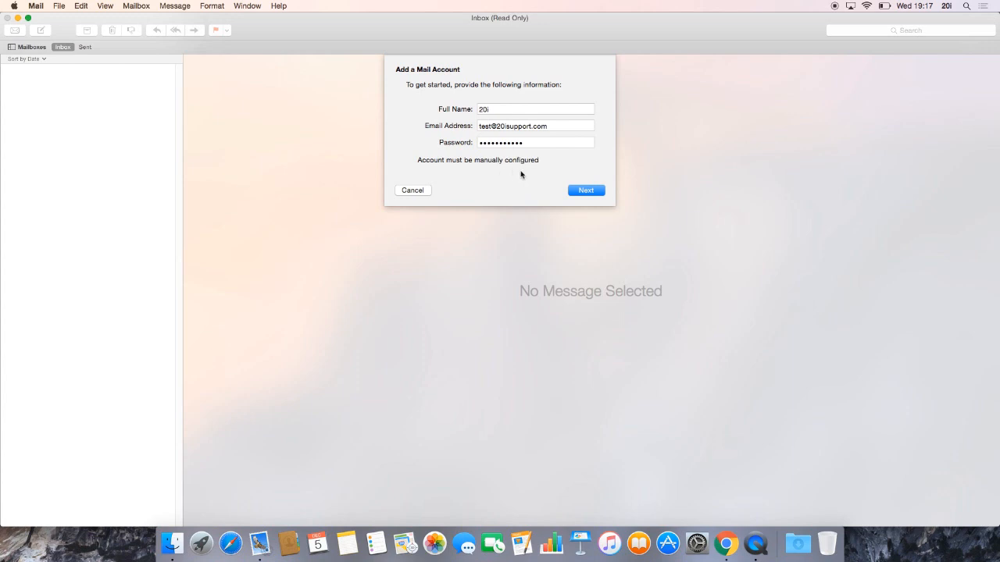
{"action": "mouse_move", "coordinate": [472, 168]}
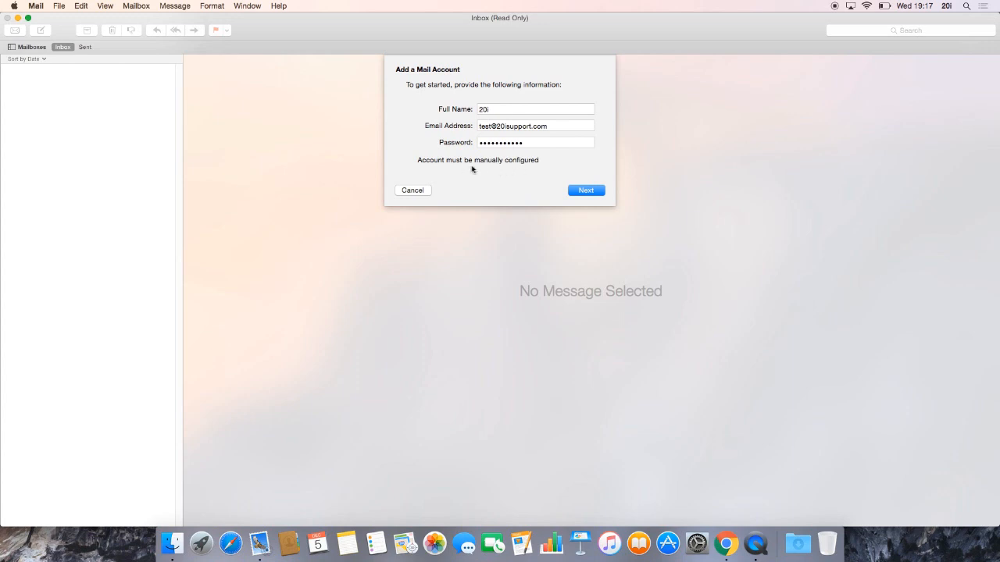
{"action": "mouse_move", "coordinate": [489, 170]}
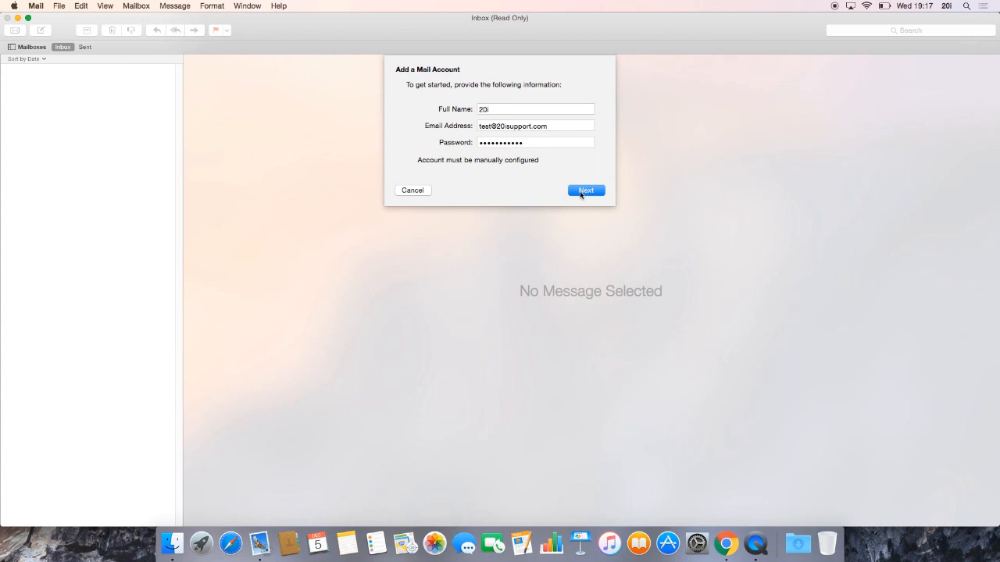
- Continue to Incoming Mail Server Info and settle the account type on IMAP rather than POP
{"action": "left_click", "coordinate": [586, 190]}
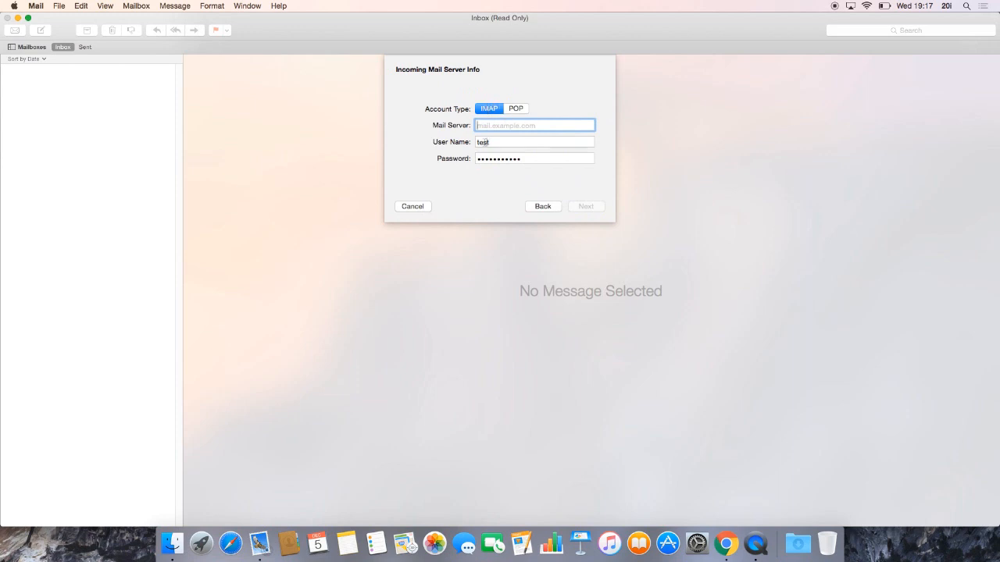
{"action": "mouse_move", "coordinate": [456, 112]}
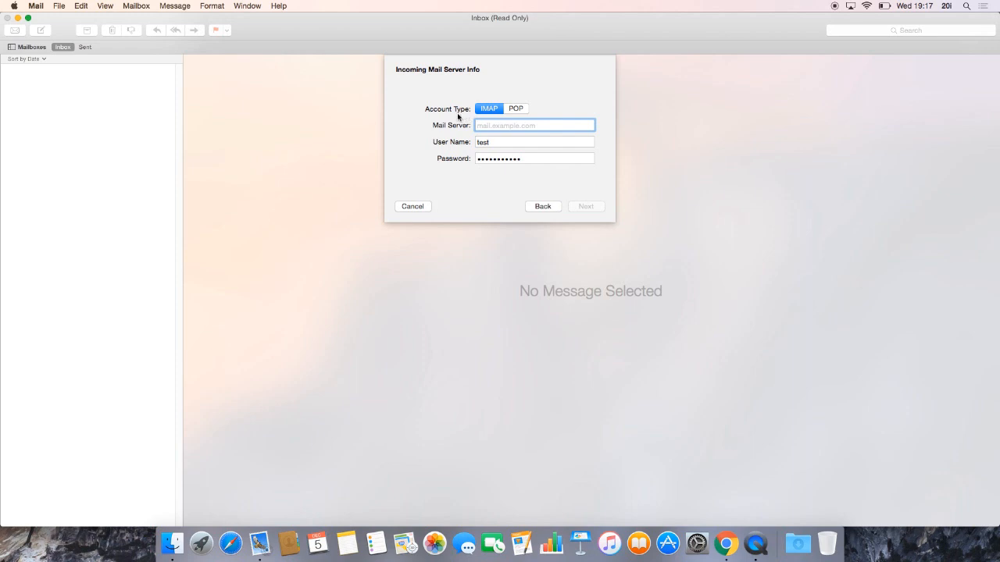
{"action": "mouse_move", "coordinate": [487, 116]}
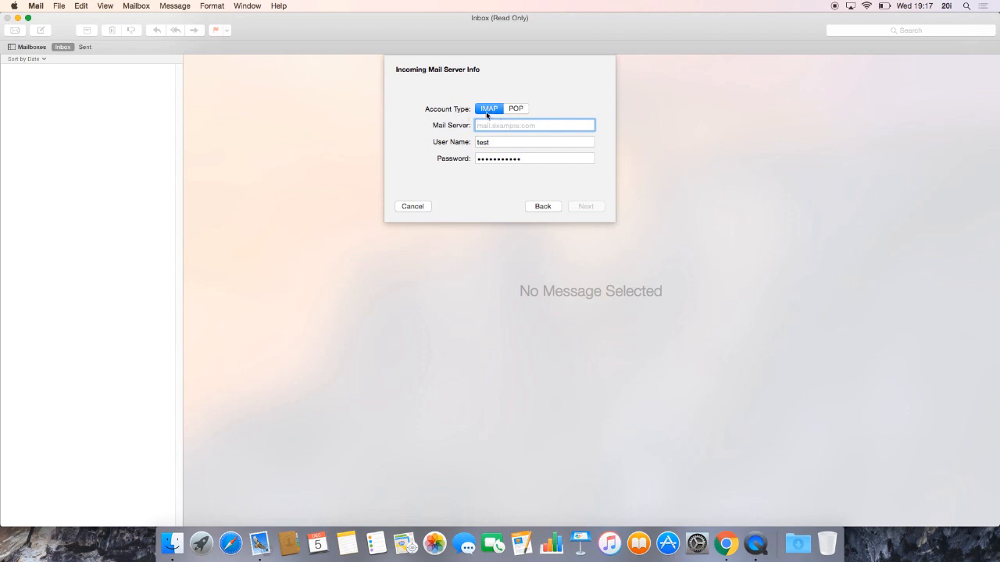
{"action": "mouse_move", "coordinate": [514, 112]}
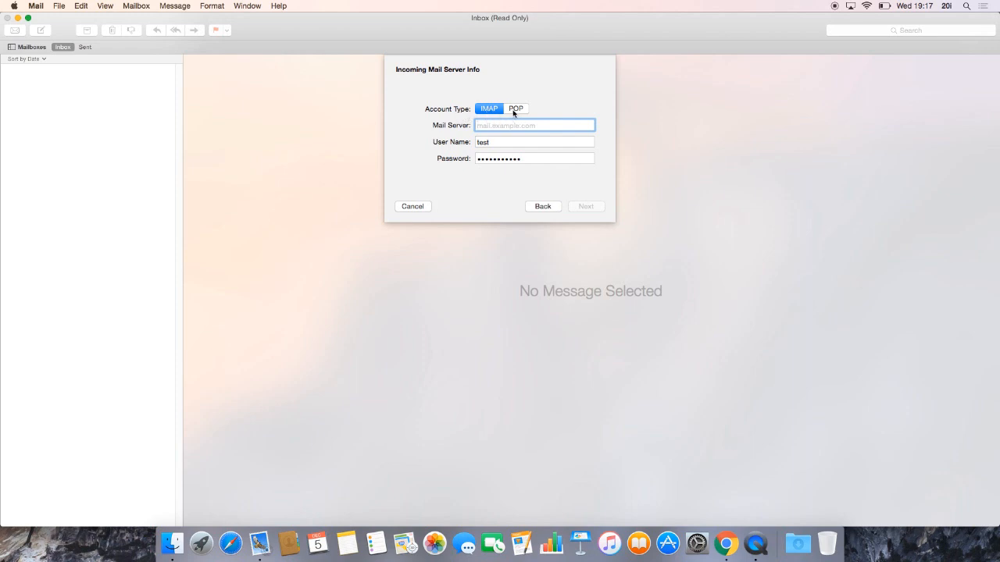
{"action": "left_click", "coordinate": [516, 109]}
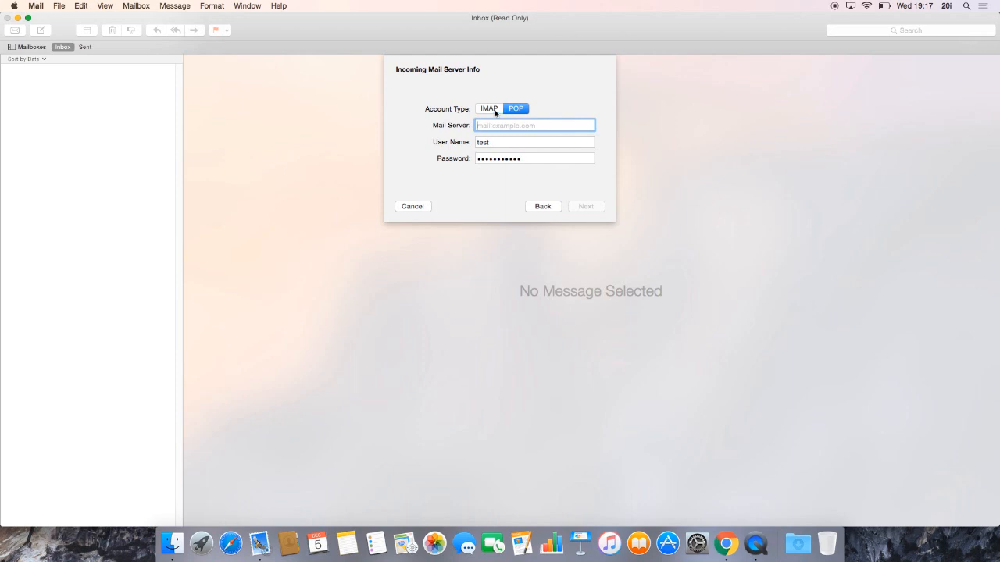
{"action": "left_click", "coordinate": [487, 110]}
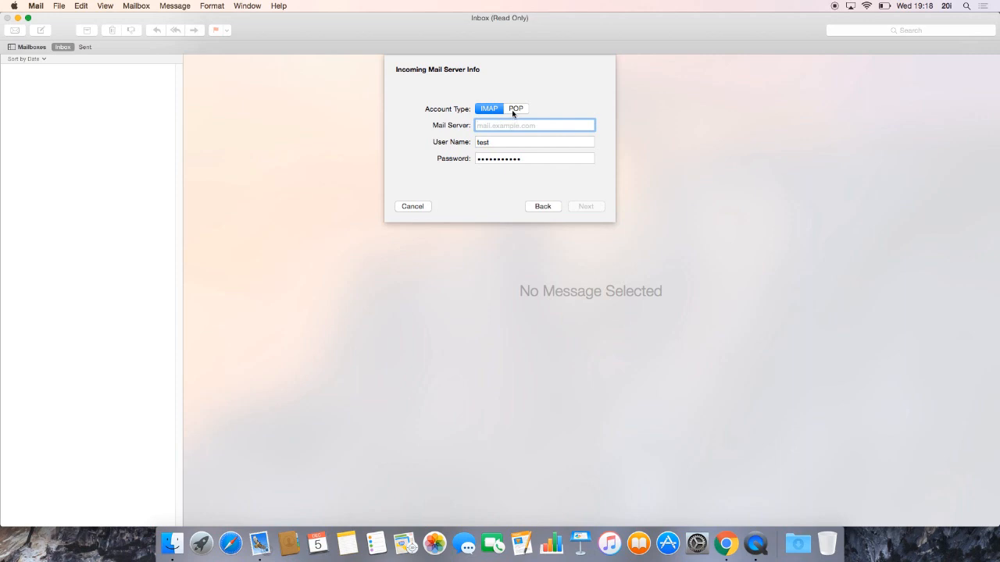
{"action": "left_click", "coordinate": [516, 110]}
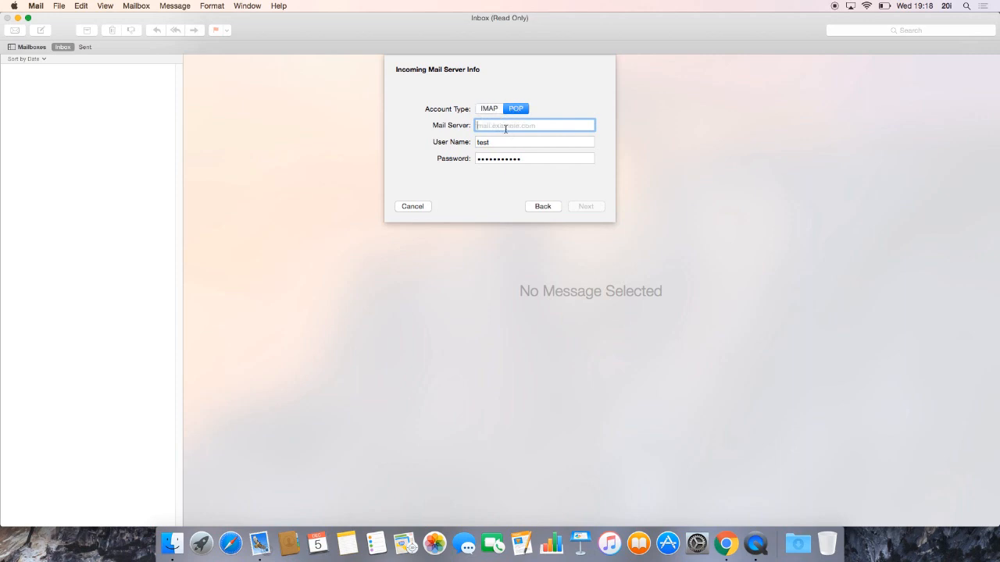
{"action": "left_click", "coordinate": [487, 110]}
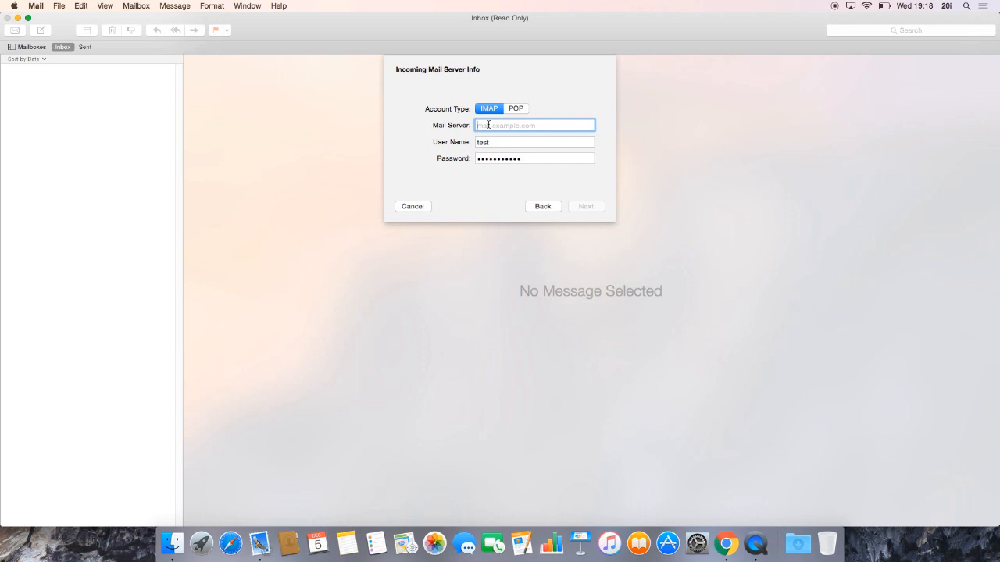
- Set the incoming mail server to imap.stackmail.com
{"action": "type", "text": "im"}
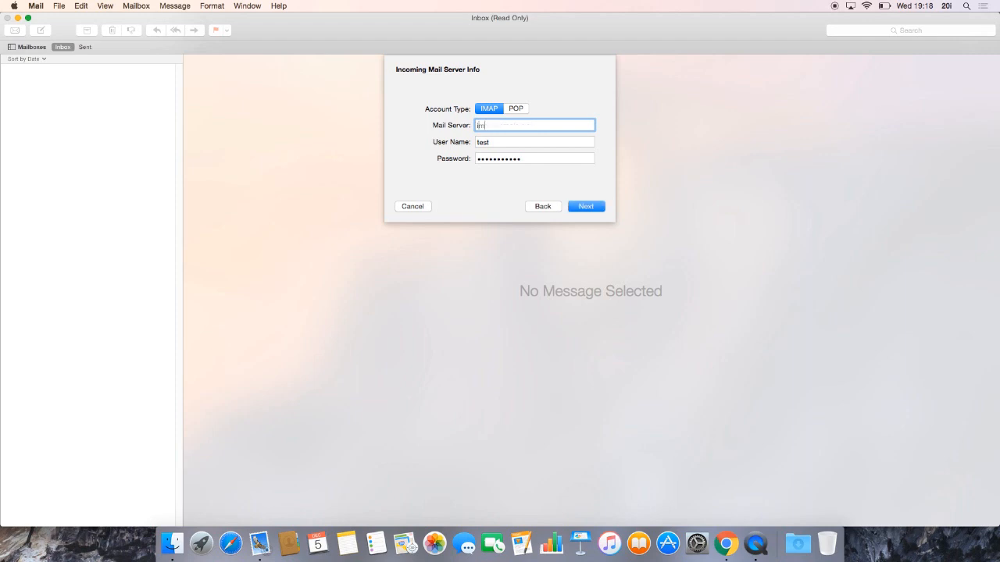
{"action": "type", "text": "map.stack"}
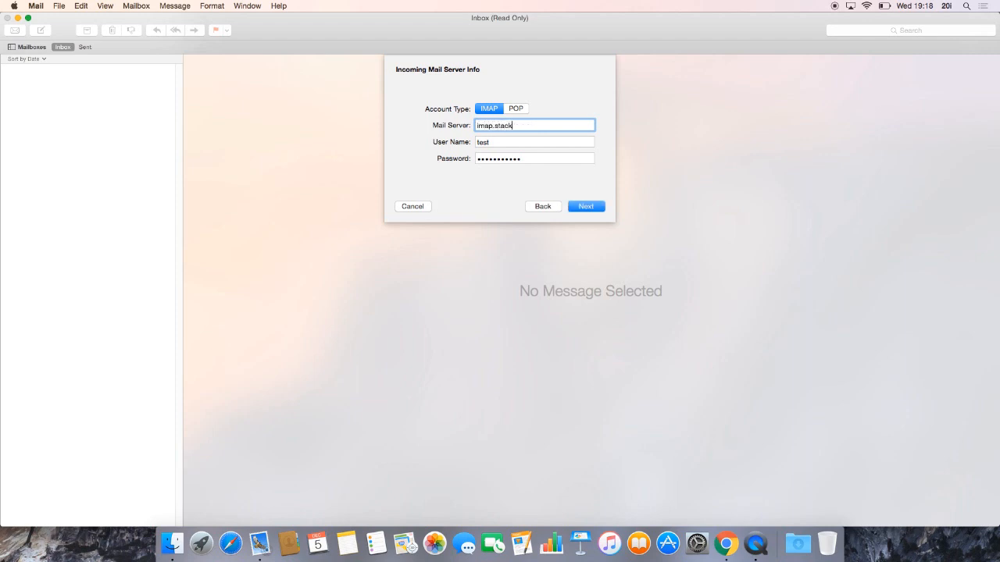
{"action": "type", "text": "mail.com"}
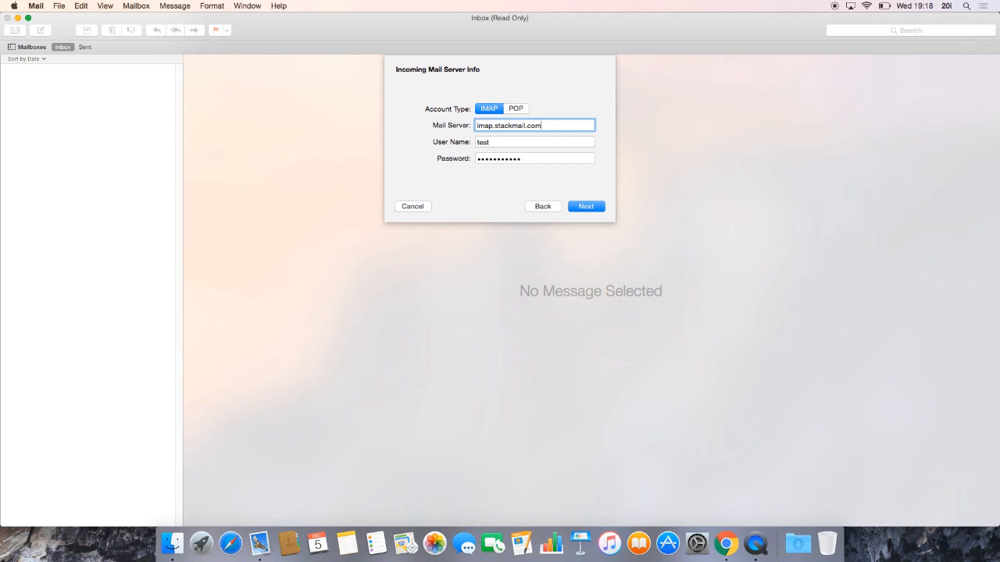
{"action": "mouse_move", "coordinate": [465, 147]}
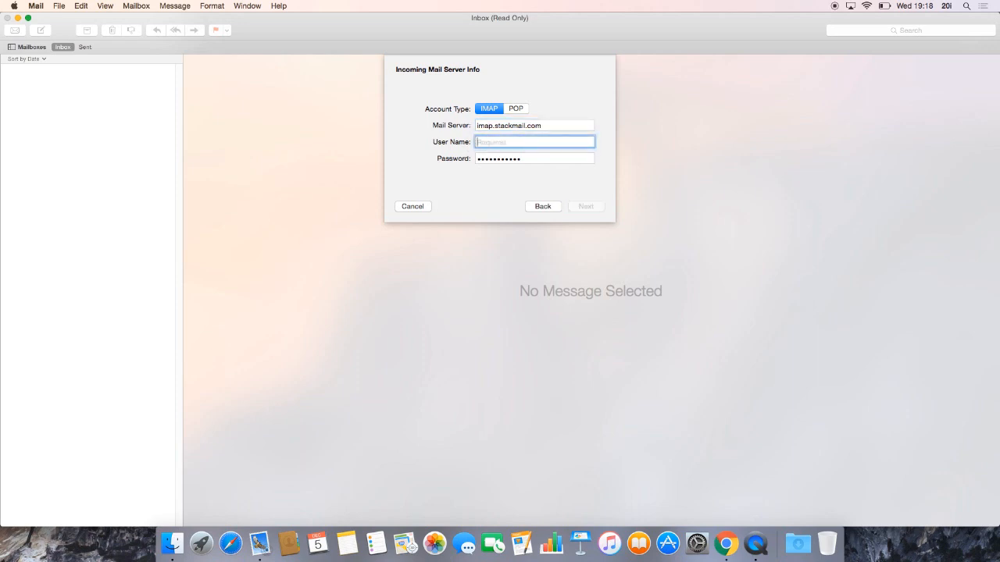
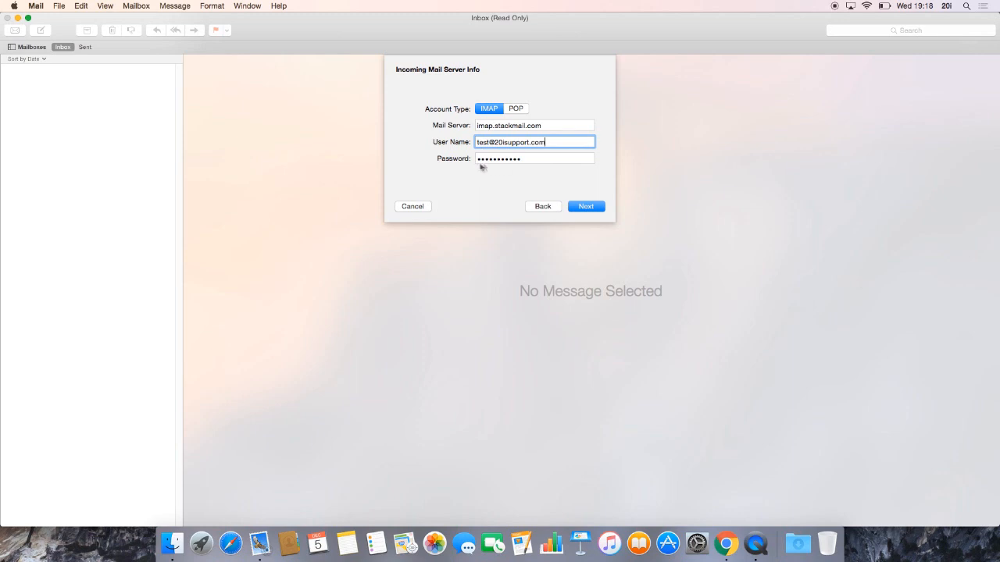
{"action": "mouse_move", "coordinate": [503, 165]}
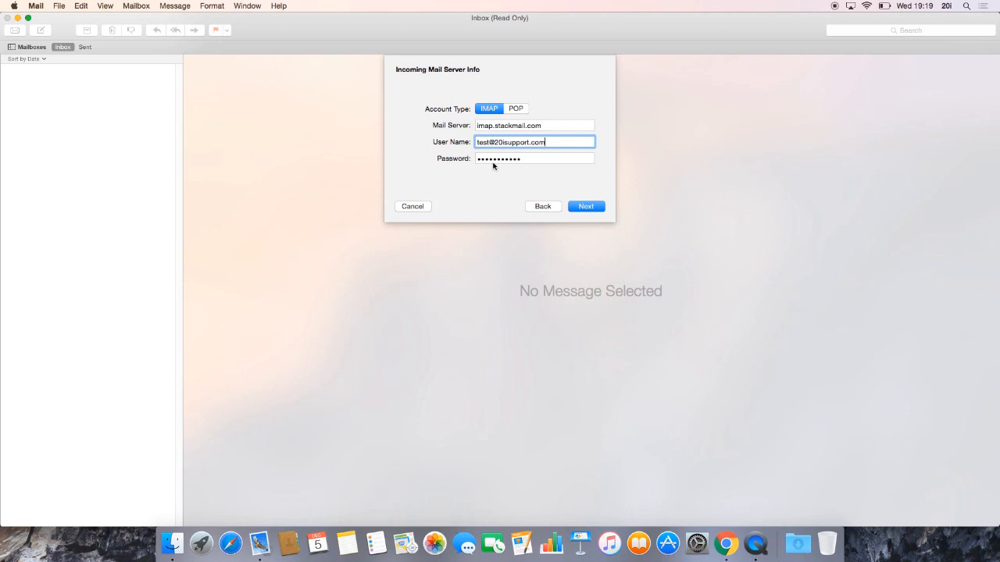
{"action": "mouse_move", "coordinate": [538, 178]}
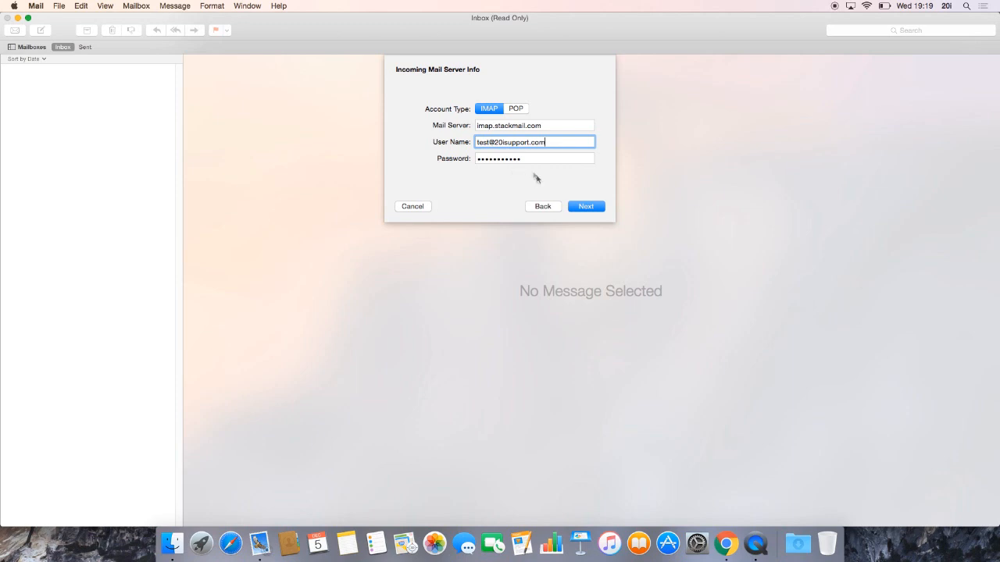
{"action": "mouse_move", "coordinate": [577, 200]}
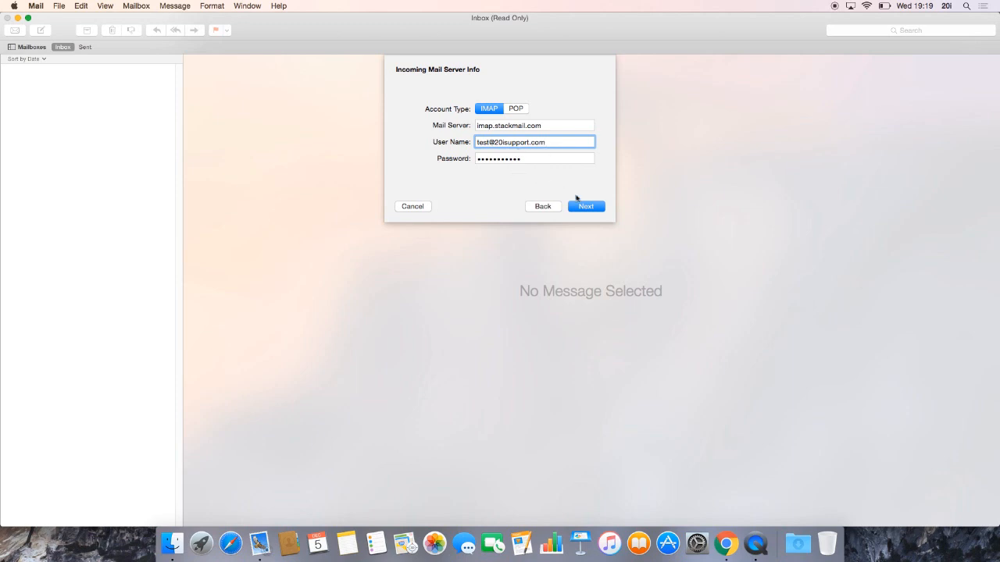
- Advance to Outgoing Mail Server Info and set the SMTP server to smtp.stackmail.com
{"action": "left_click", "coordinate": [586, 206]}
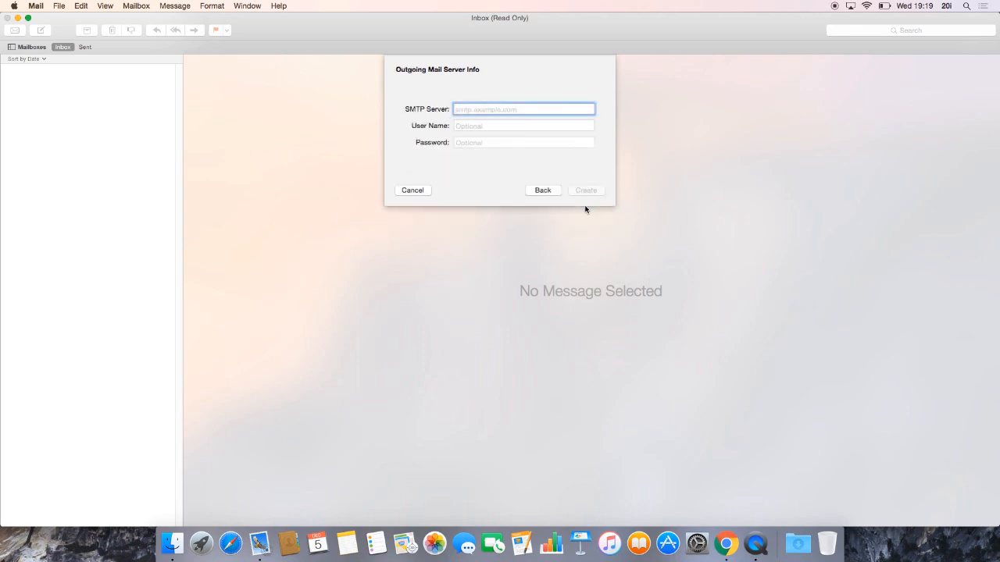
{"action": "left_click", "coordinate": [524, 109]}
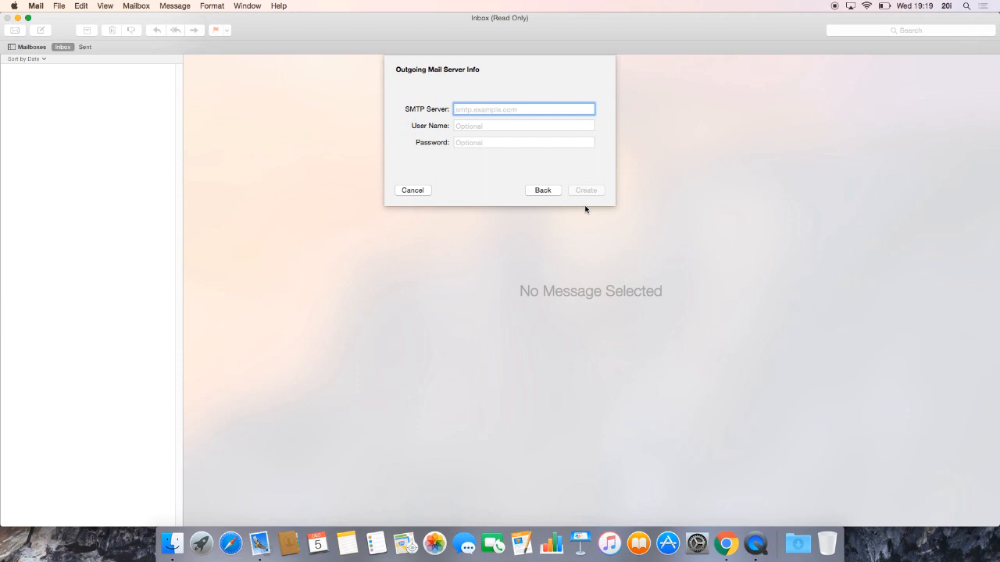
{"action": "left_click", "coordinate": [523, 109]}
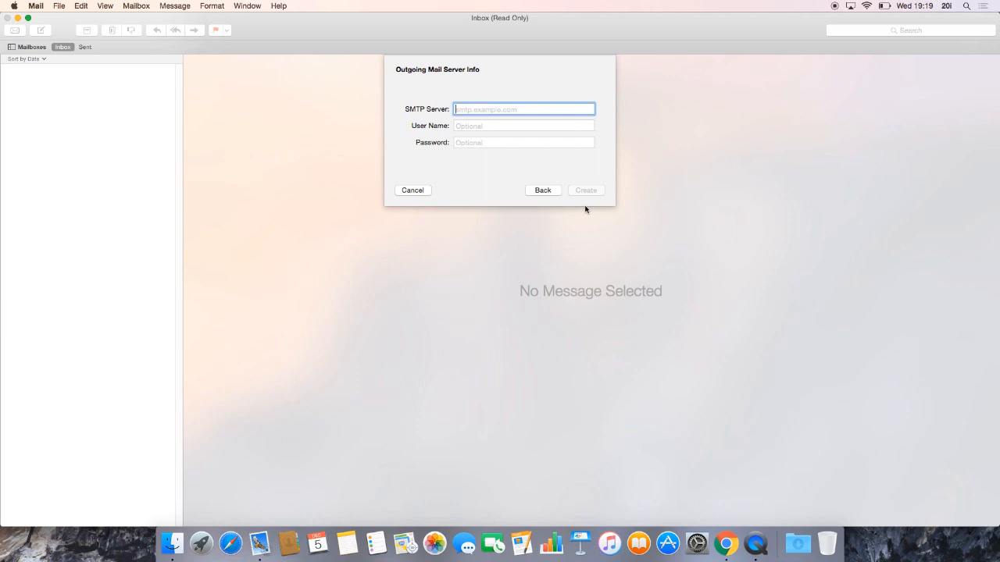
{"action": "type", "text": "smtp.stackmai"}
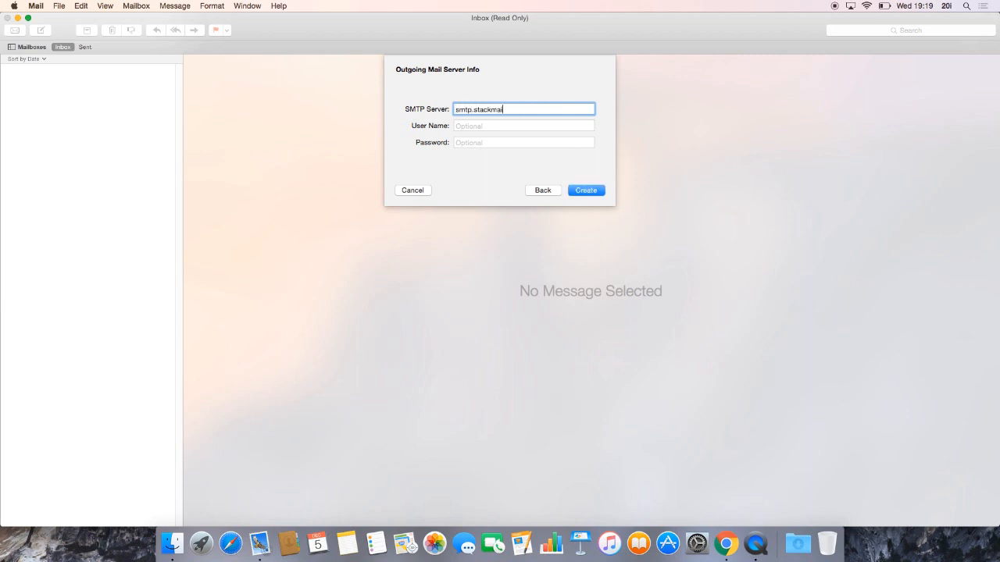
{"action": "type", "text": "l.com"}
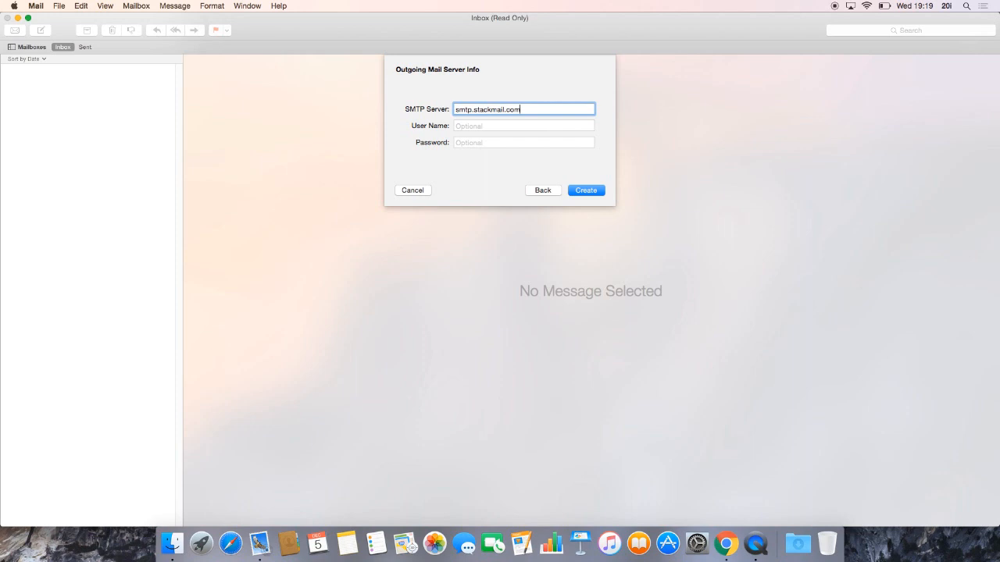
{"action": "left_click", "coordinate": [523, 125]}
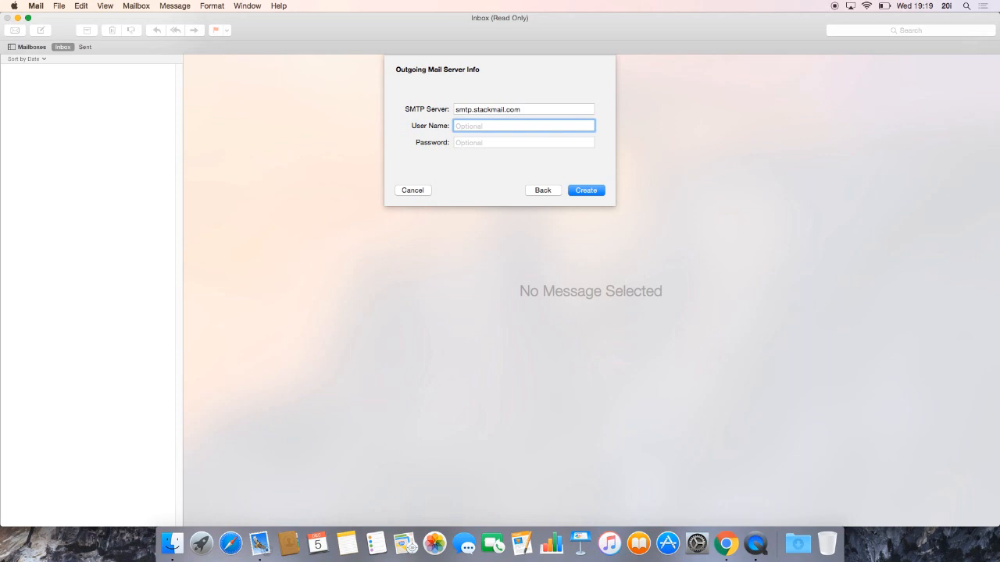
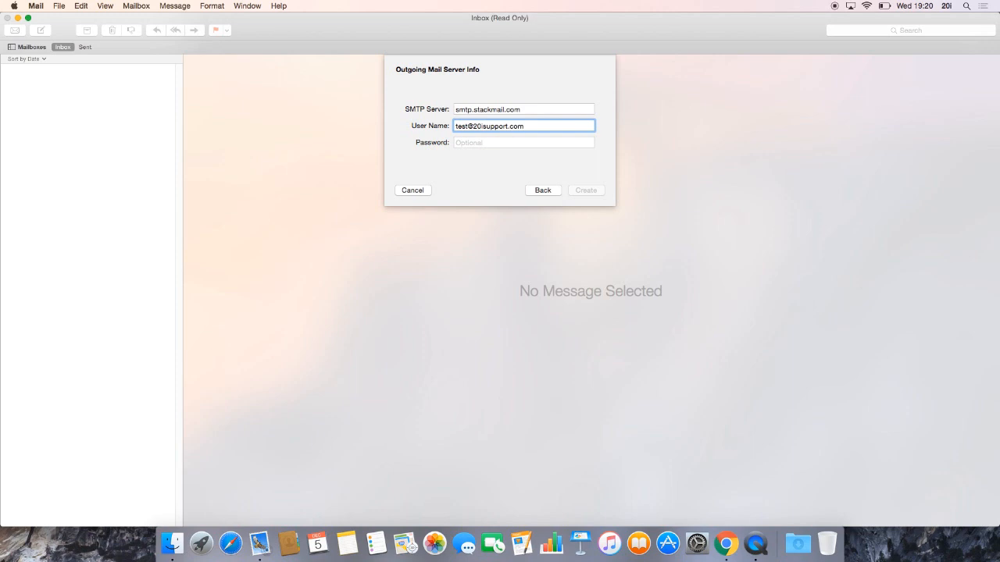
{"action": "mouse_move", "coordinate": [578, 215]}
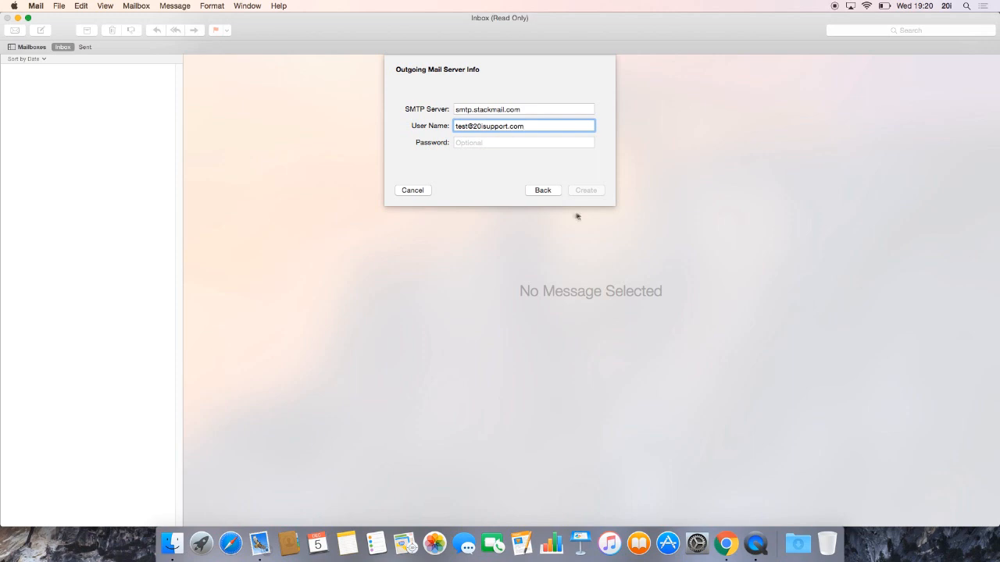
{"action": "left_click", "coordinate": [522, 142]}
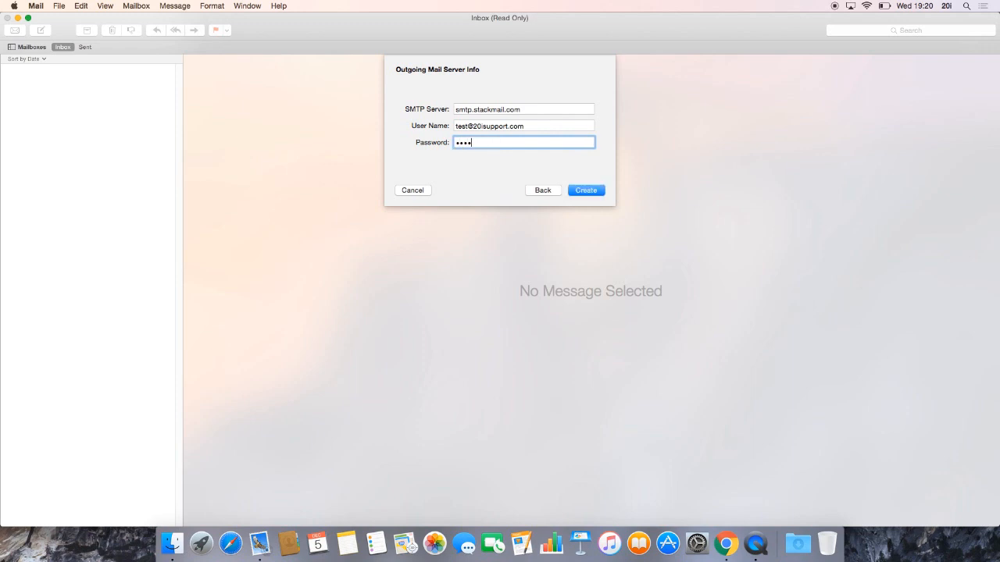
{"action": "type", "text": "••••••••"}
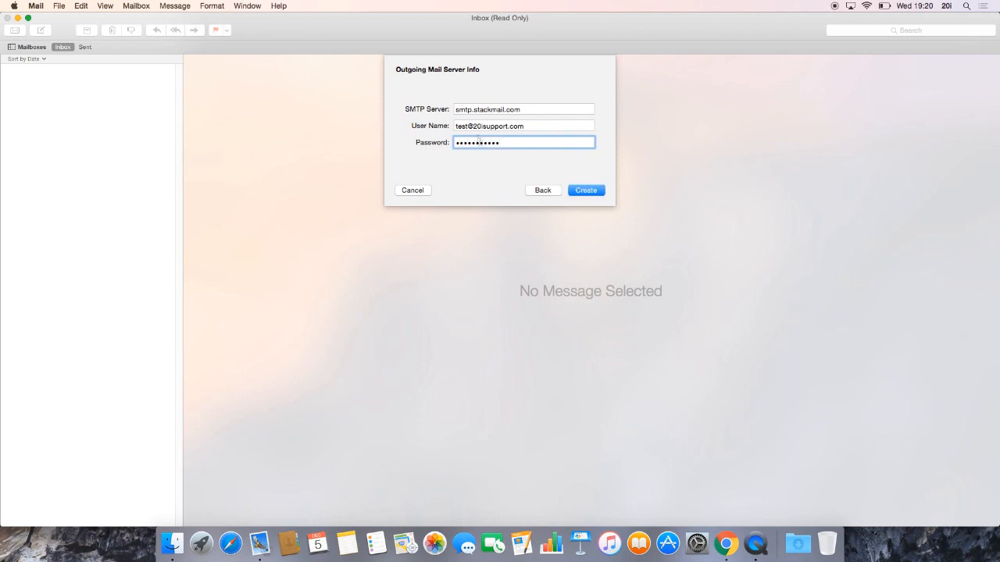
{"action": "left_click", "coordinate": [586, 190]}
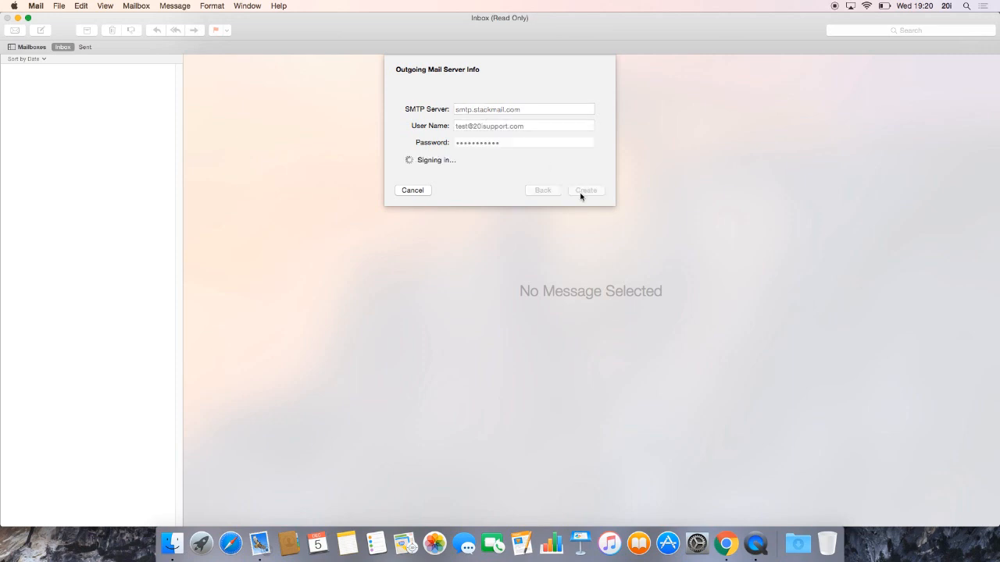
{"action": "left_click", "coordinate": [586, 191]}
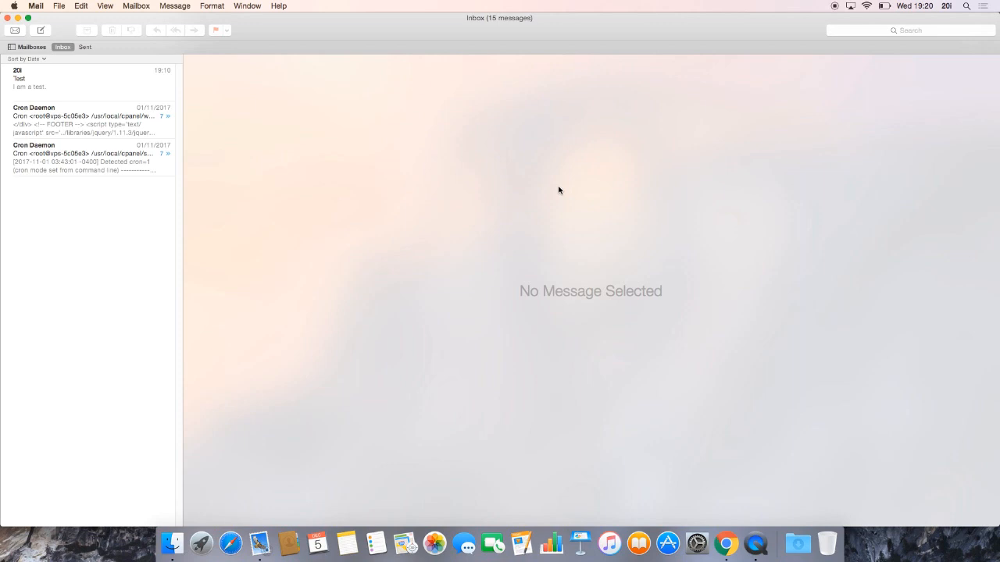
{"action": "mouse_move", "coordinate": [445, 163]}
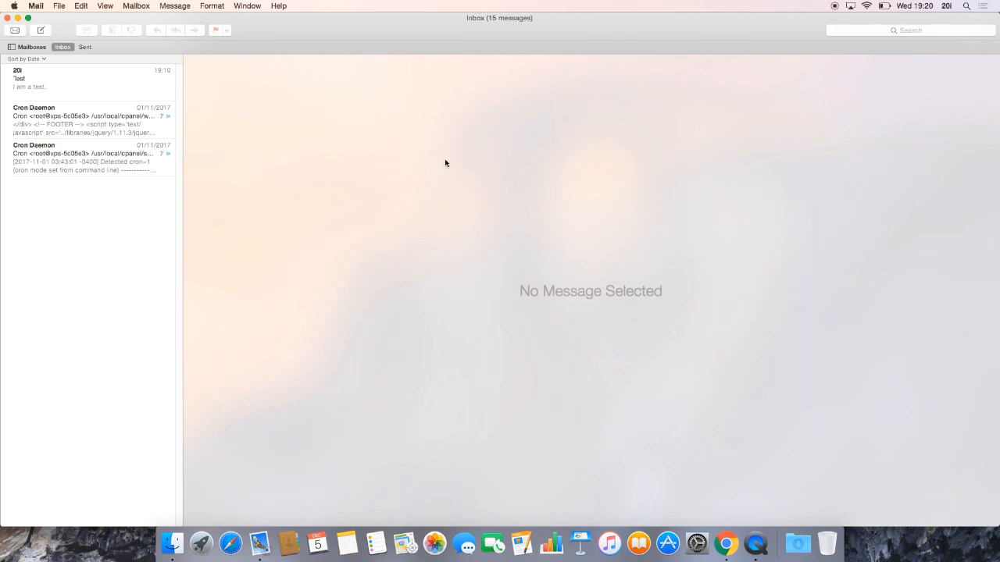
{"action": "mouse_move", "coordinate": [212, 150]}
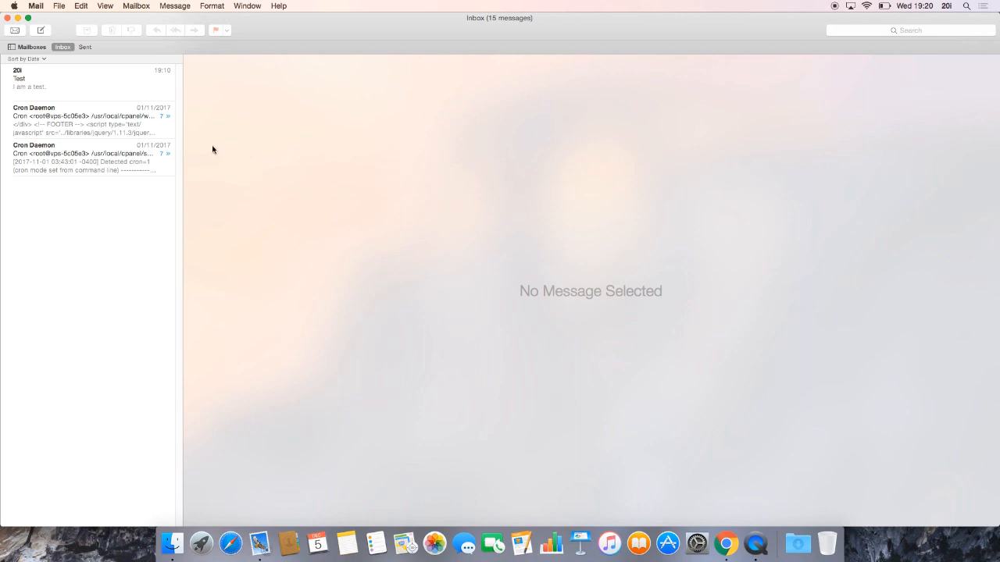
{"action": "mouse_move", "coordinate": [206, 191]}
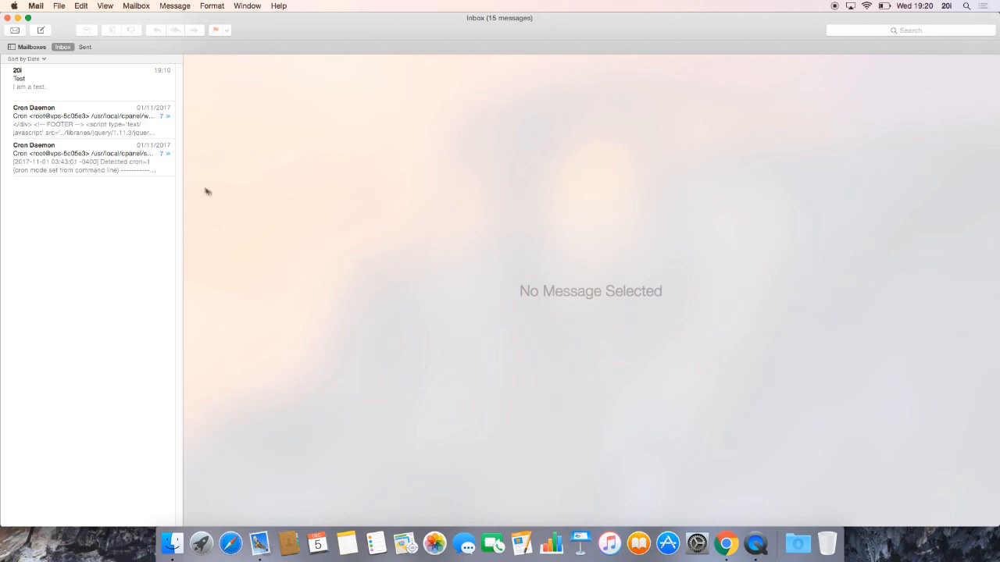
{"action": "mouse_move", "coordinate": [187, 183]}
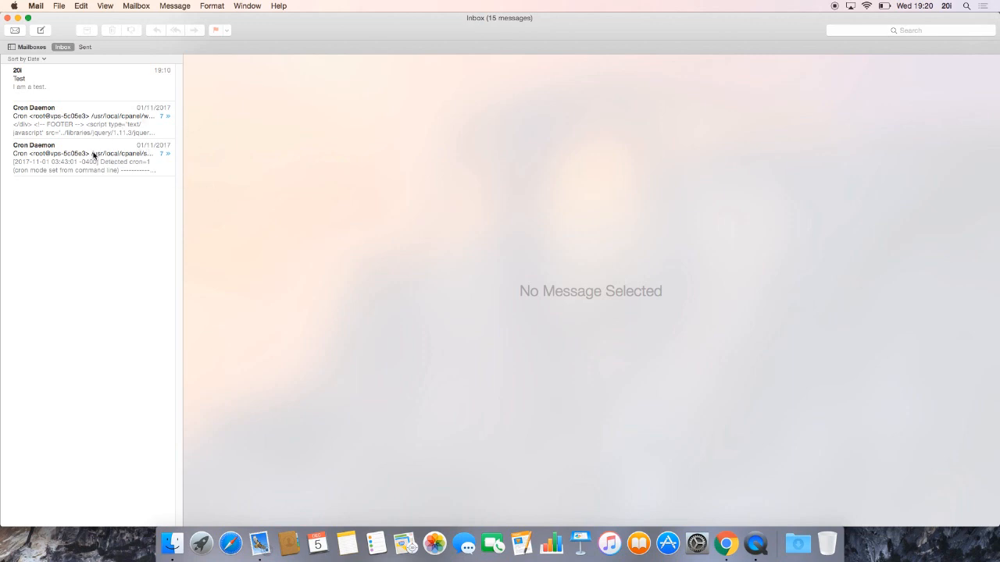
{"action": "mouse_move", "coordinate": [108, 65]}
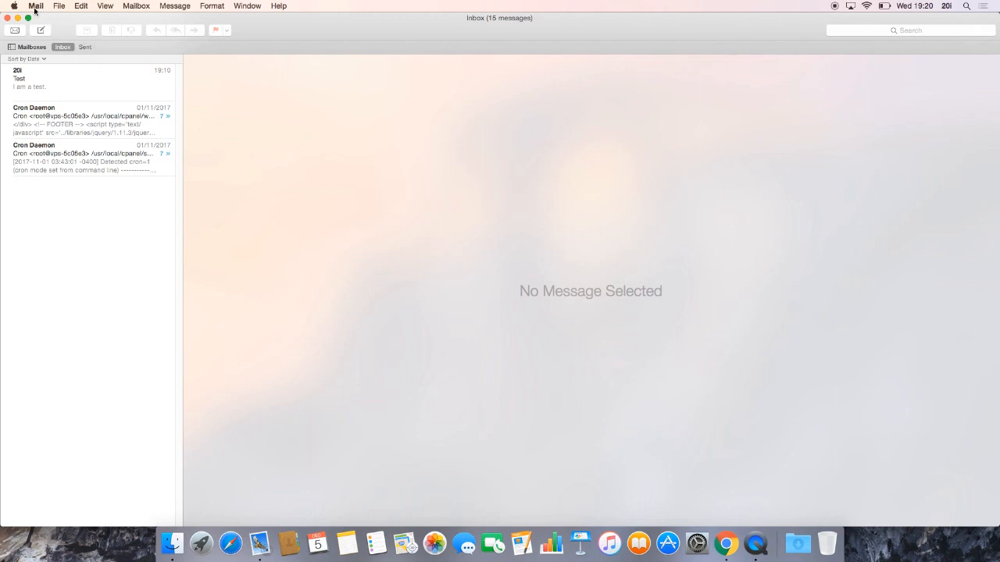
- Go to Mail > Preferences > Accounts and show the new account's Advanced settings
{"action": "left_click", "coordinate": [36, 6]}
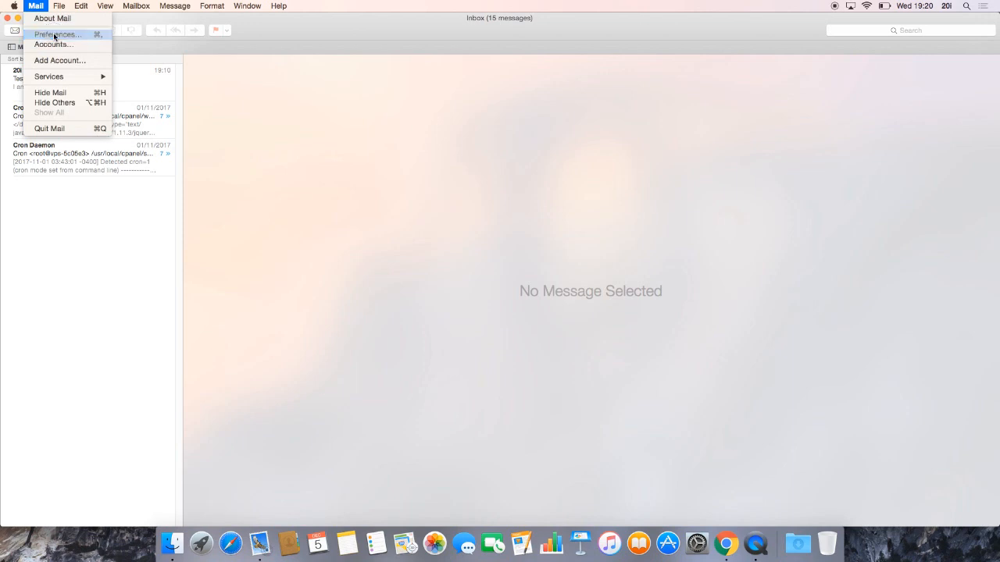
{"action": "left_click", "coordinate": [53, 44]}
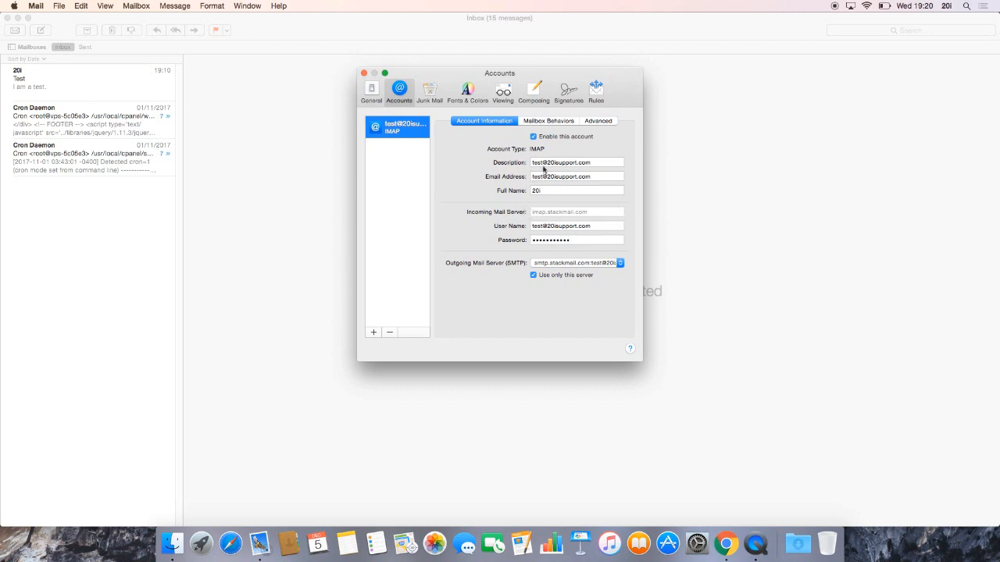
{"action": "left_click", "coordinate": [598, 120]}
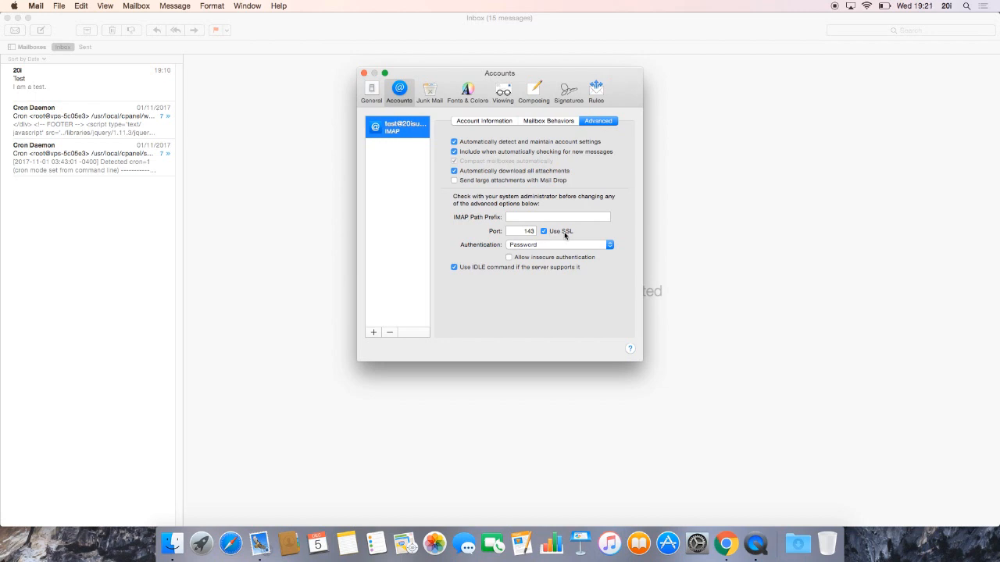
{"action": "mouse_move", "coordinate": [556, 236]}
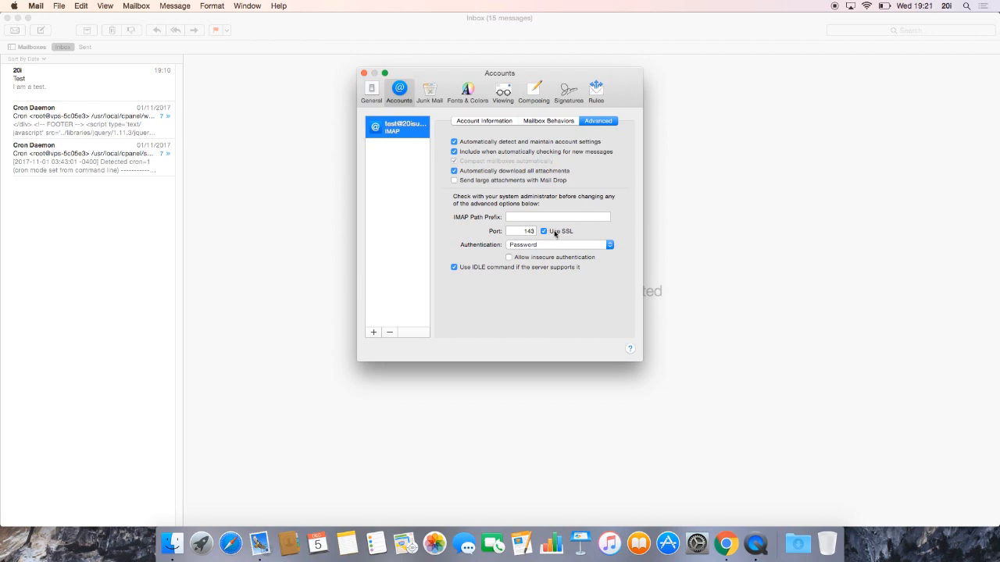
- Set the incoming port to 993 with Use SSL kept on, then return to Account Information
{"action": "left_click", "coordinate": [522, 231]}
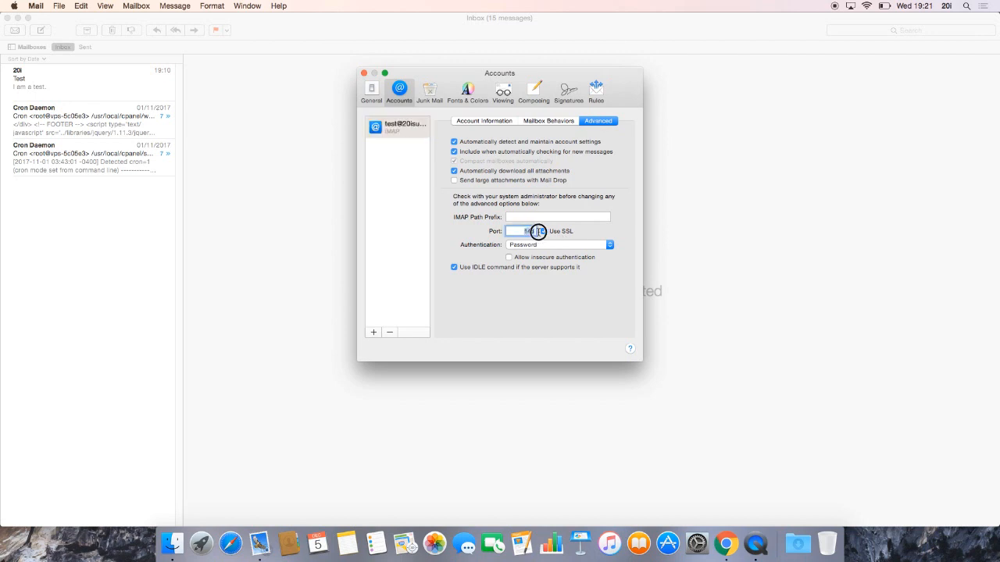
{"action": "type", "text": "993"}
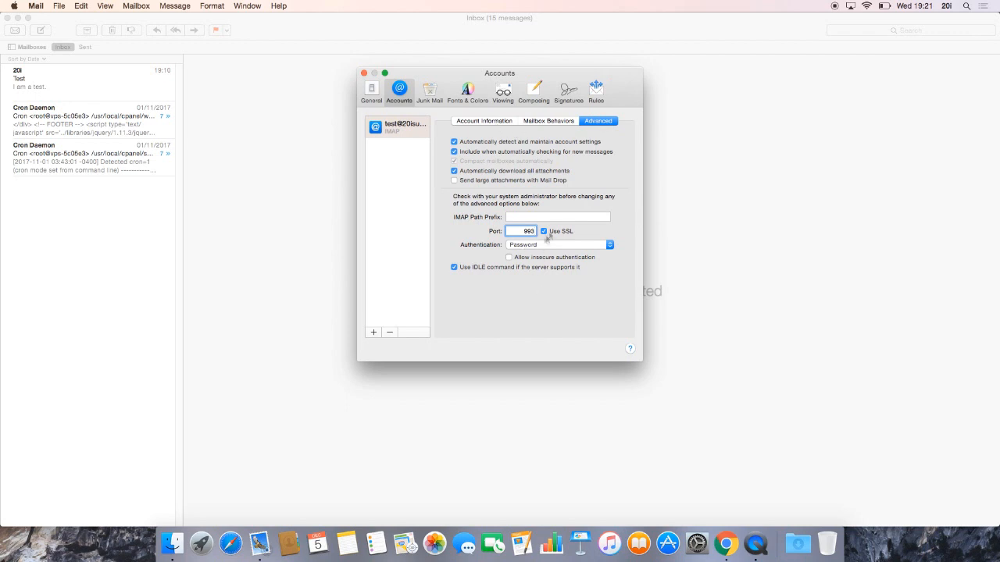
{"action": "left_click", "coordinate": [557, 217]}
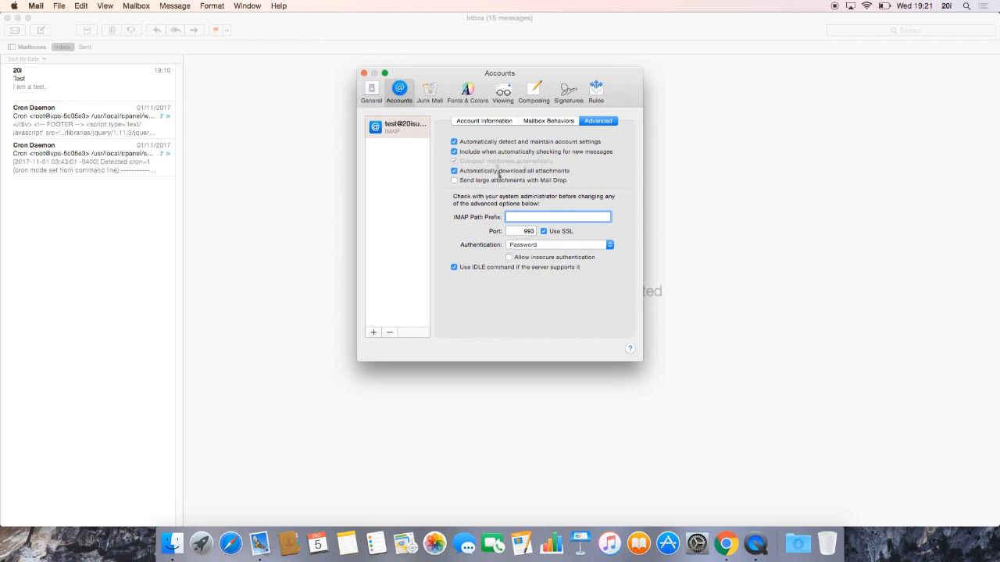
{"action": "left_click", "coordinate": [484, 120]}
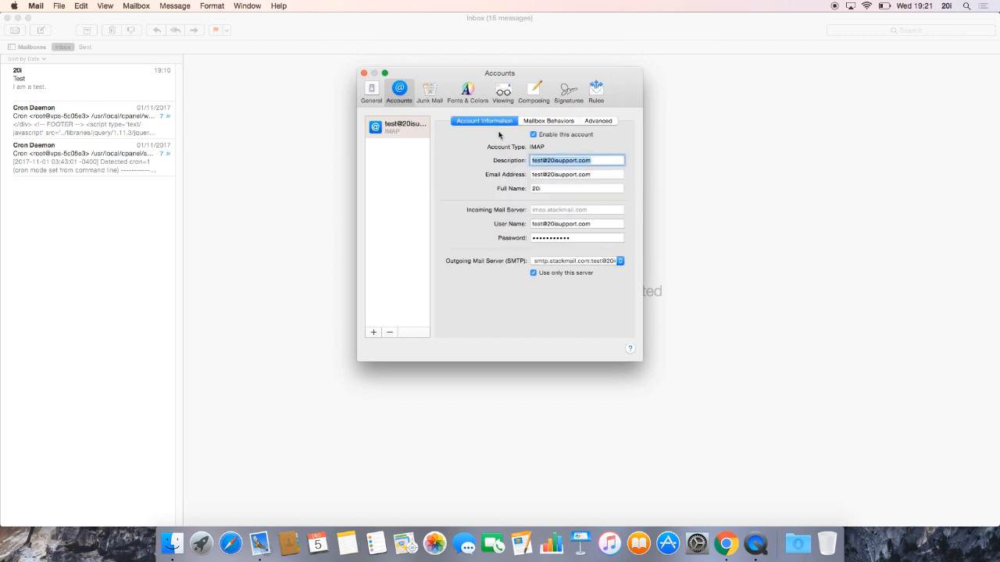
{"action": "mouse_move", "coordinate": [601, 264]}
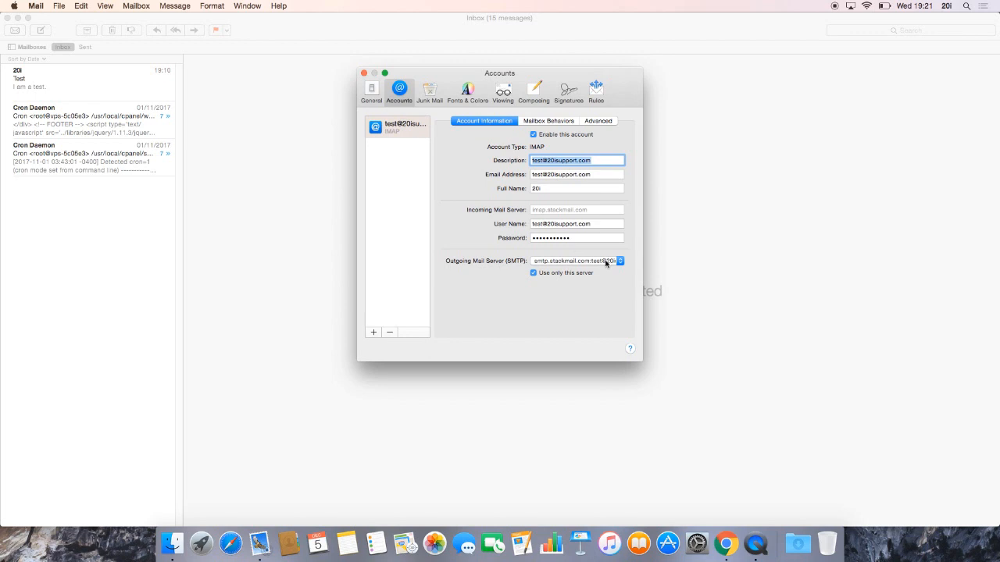
- Choose Edit SMTP Server List from the Outgoing Mail Server (SMTP) dropdown
{"action": "left_click", "coordinate": [619, 259]}
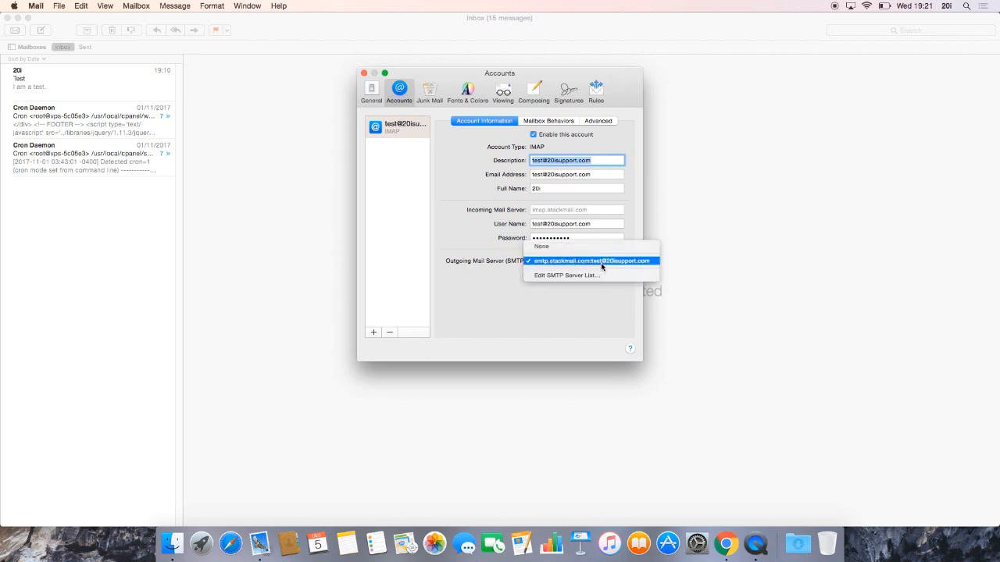
{"action": "mouse_move", "coordinate": [559, 275]}
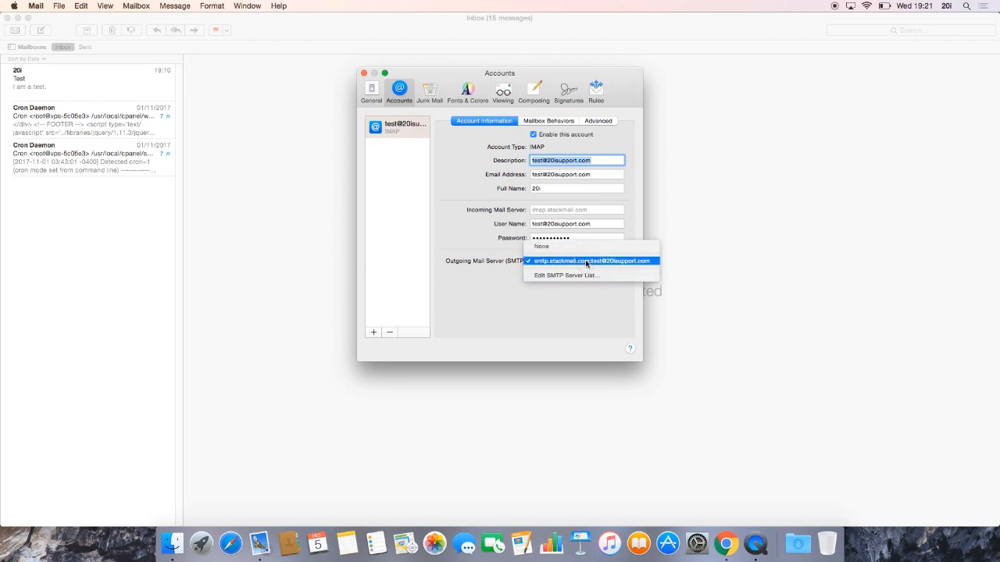
{"action": "left_click", "coordinate": [566, 274]}
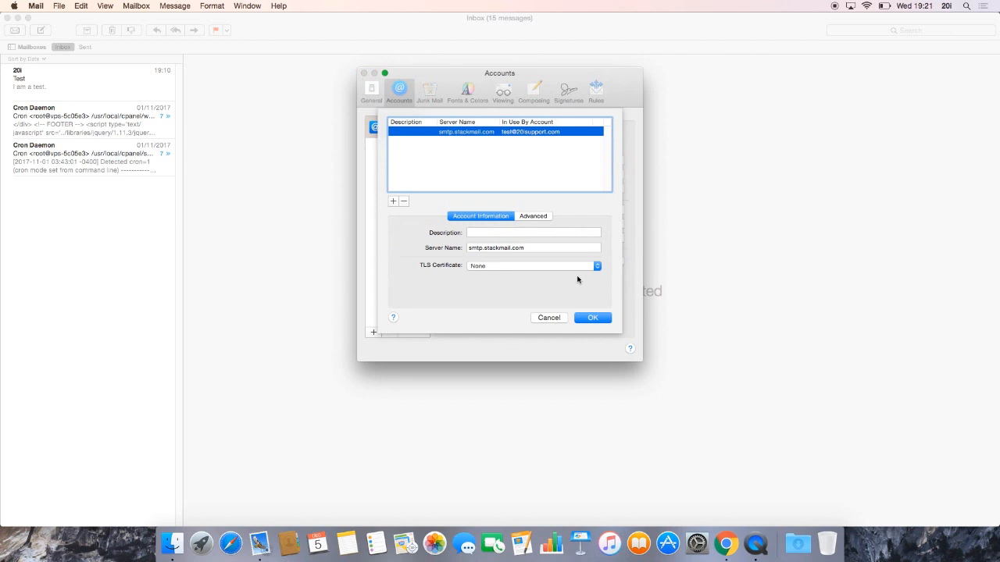
{"action": "mouse_move", "coordinate": [481, 194]}
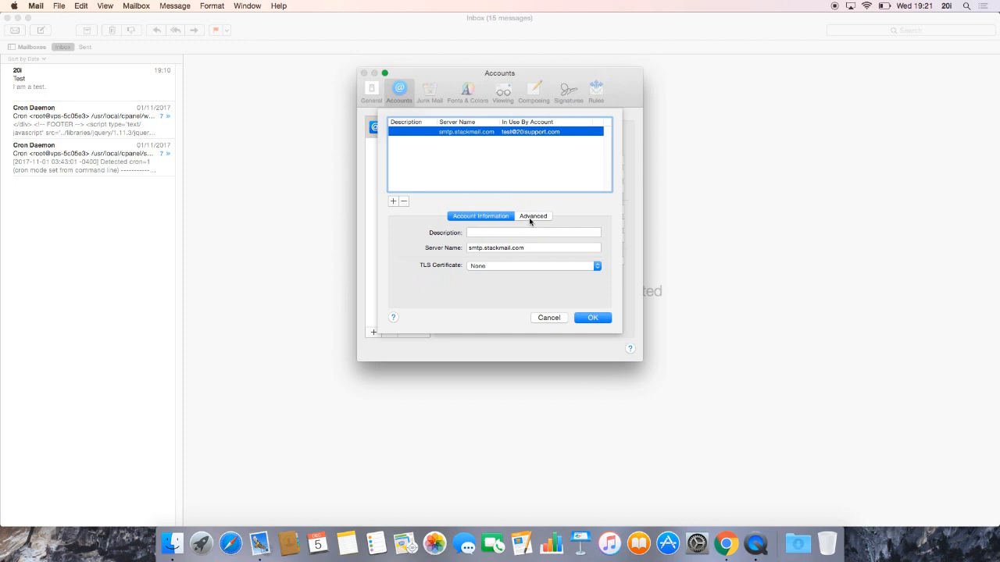
- In the SMTP server's Advanced settings, set the port to 465
{"action": "left_click", "coordinate": [533, 216]}
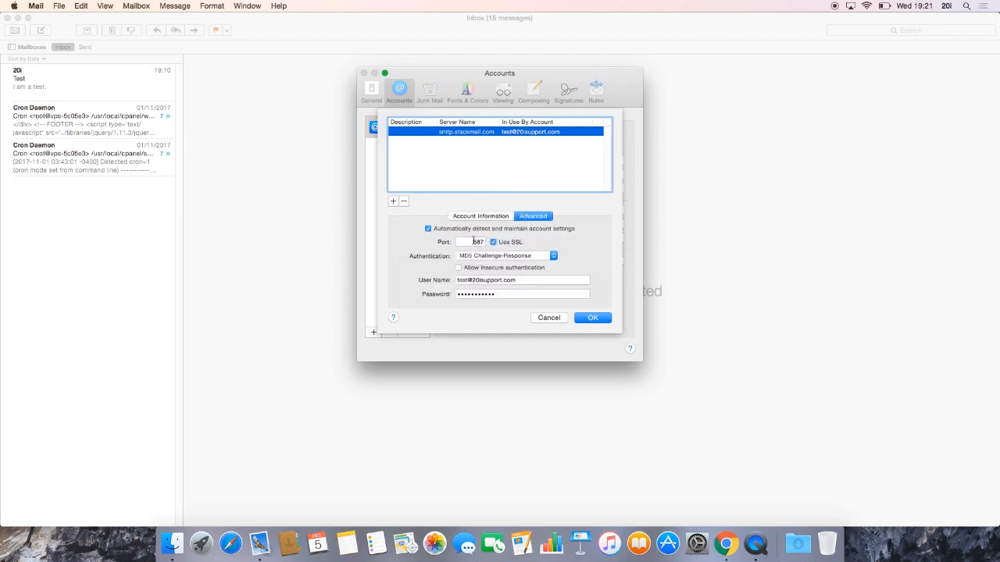
{"action": "left_click", "coordinate": [470, 240]}
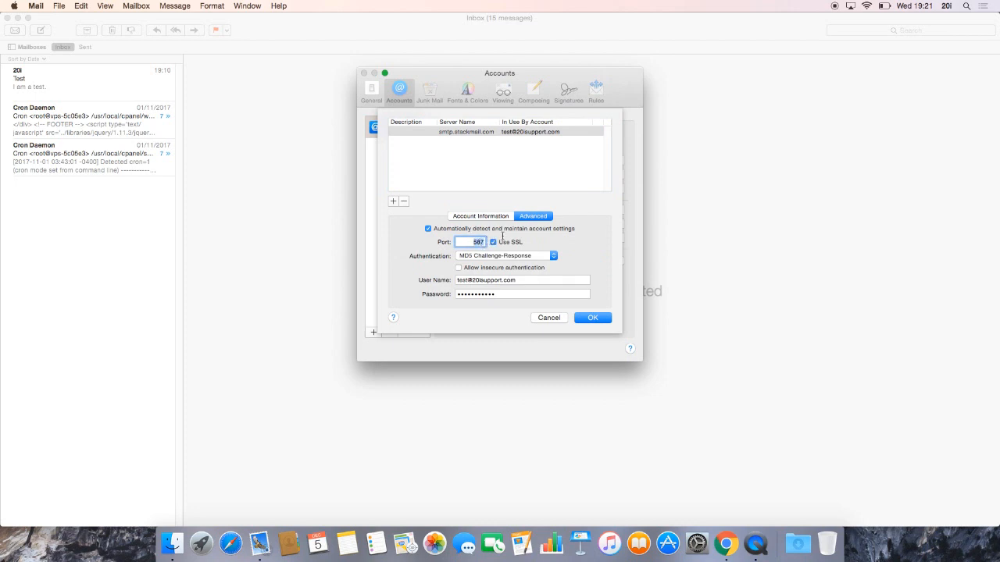
{"action": "type", "text": "465"}
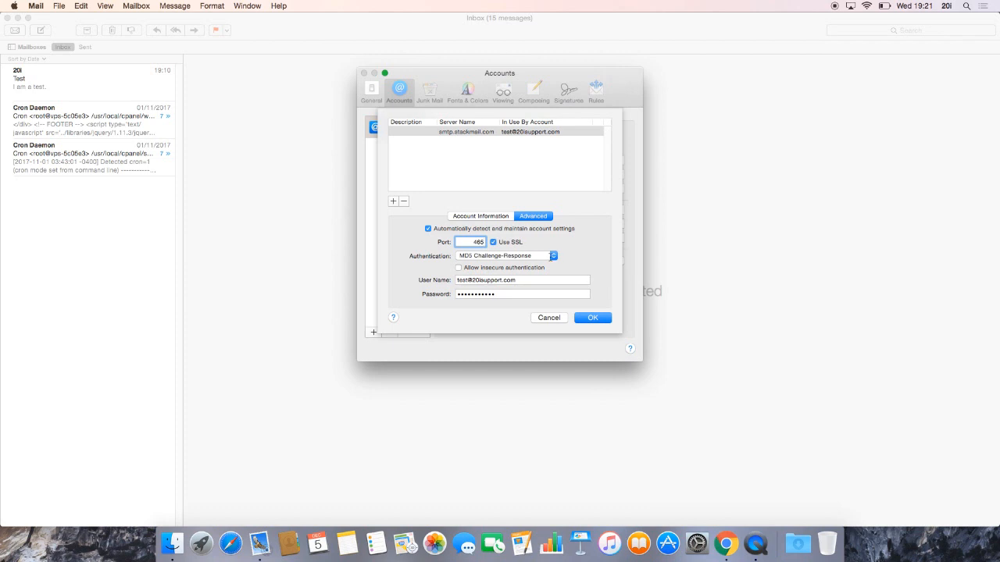
- Choose Password authentication with SSL, confirm the password and save with OK
{"action": "left_click", "coordinate": [506, 256]}
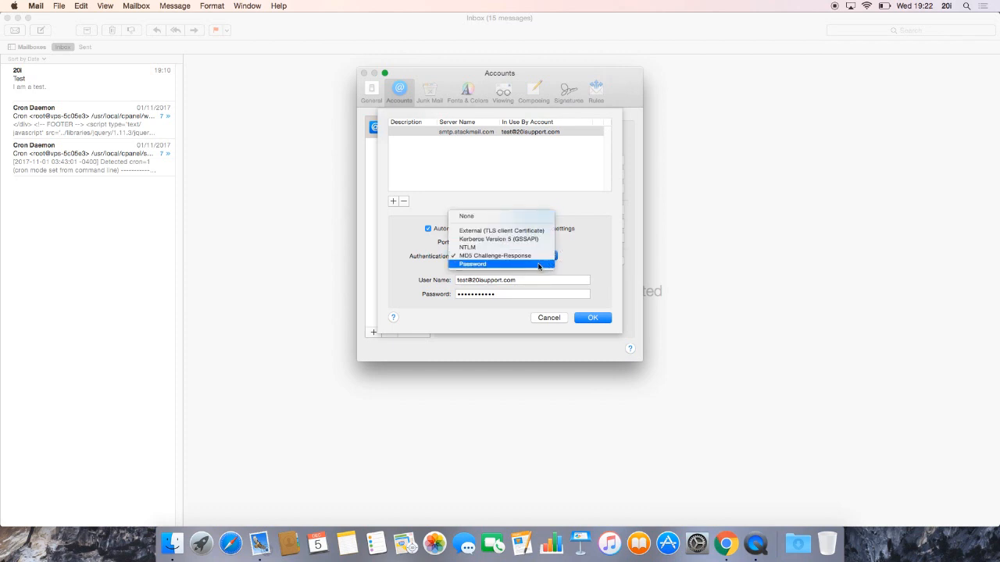
{"action": "left_click", "coordinate": [472, 264]}
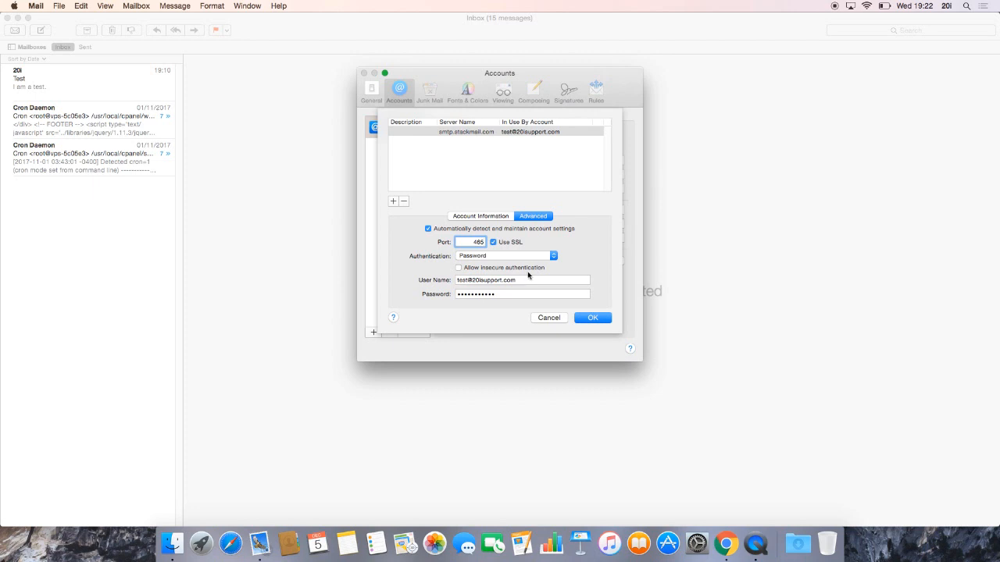
{"action": "left_click", "coordinate": [487, 280]}
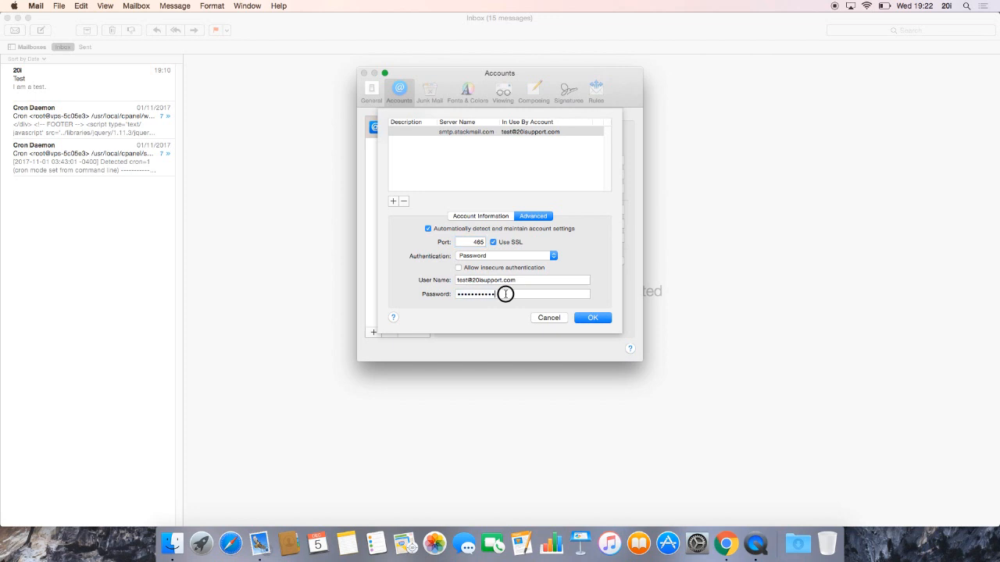
{"action": "left_click", "coordinate": [522, 293]}
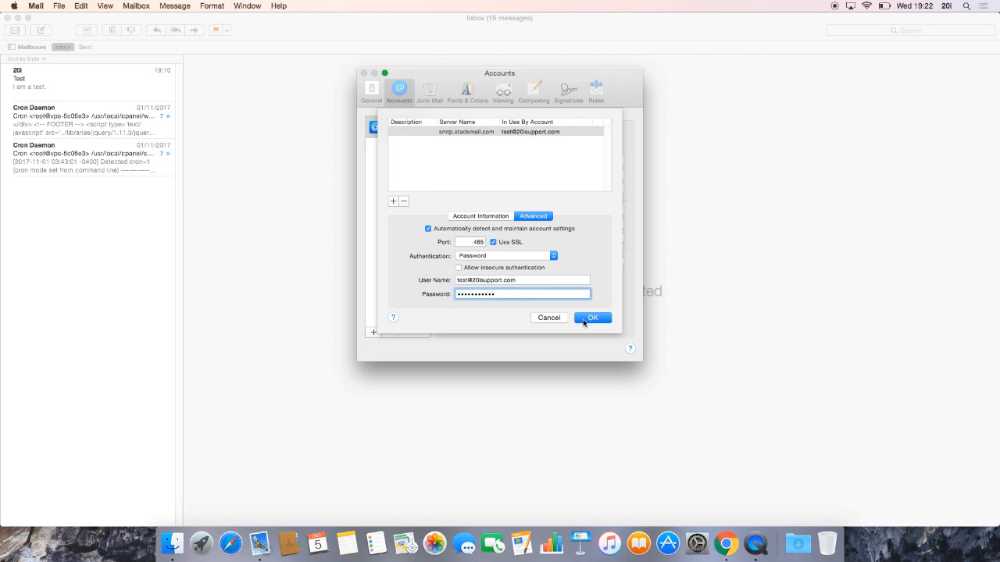
{"action": "left_click", "coordinate": [591, 318]}
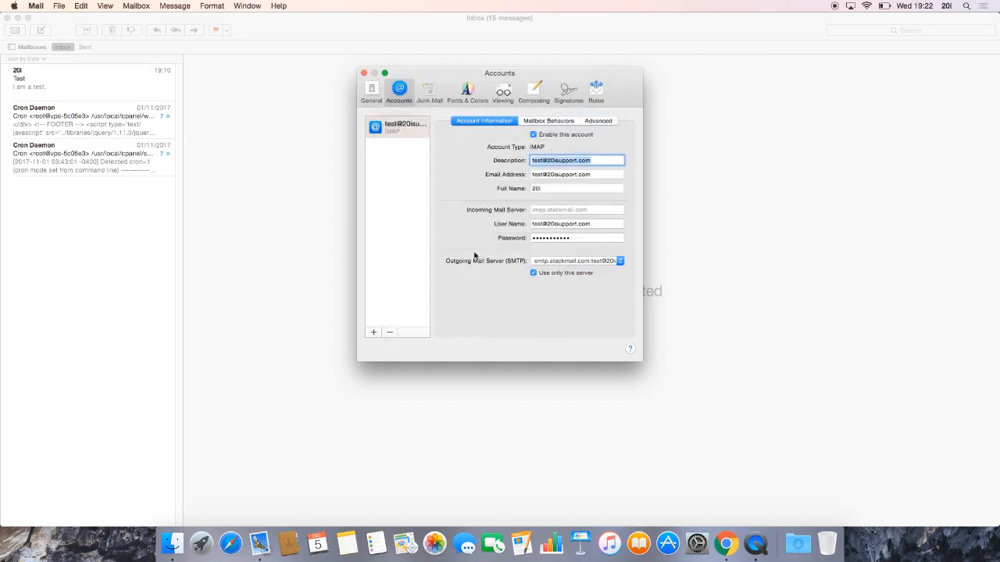